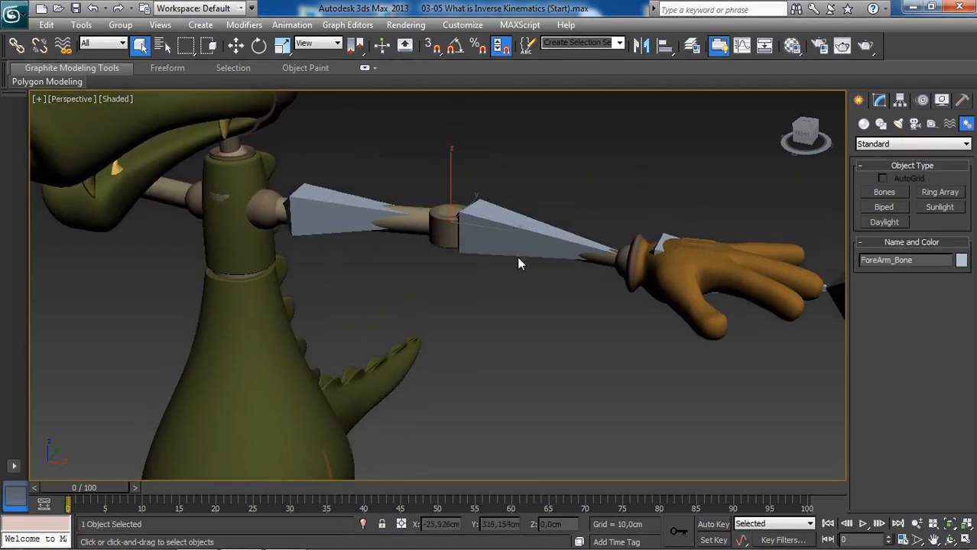
# Step: Select the forearm bone and test-bend, straighten and twist it at the elbow
pyautogui.click(259, 46)
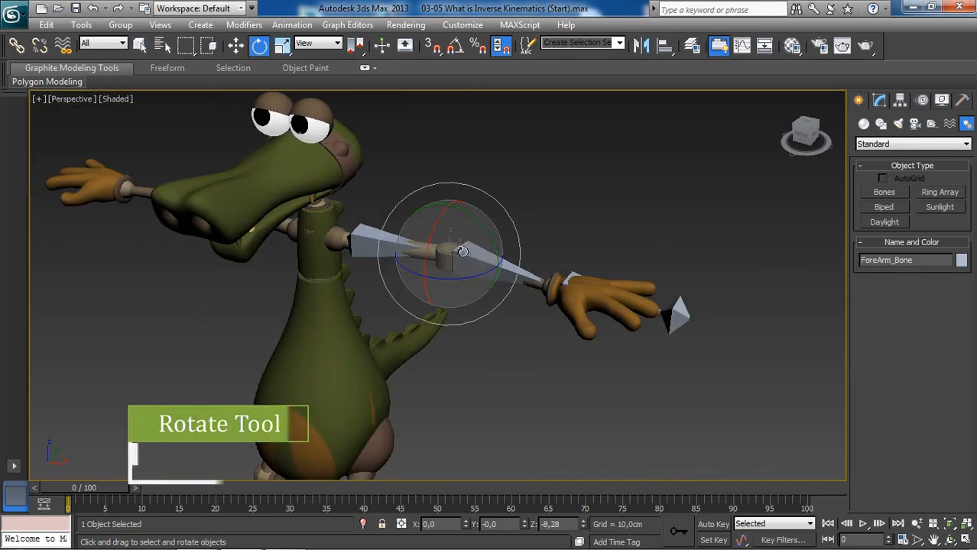
pyautogui.moveTo(462, 252); pyautogui.dragTo(409, 272)
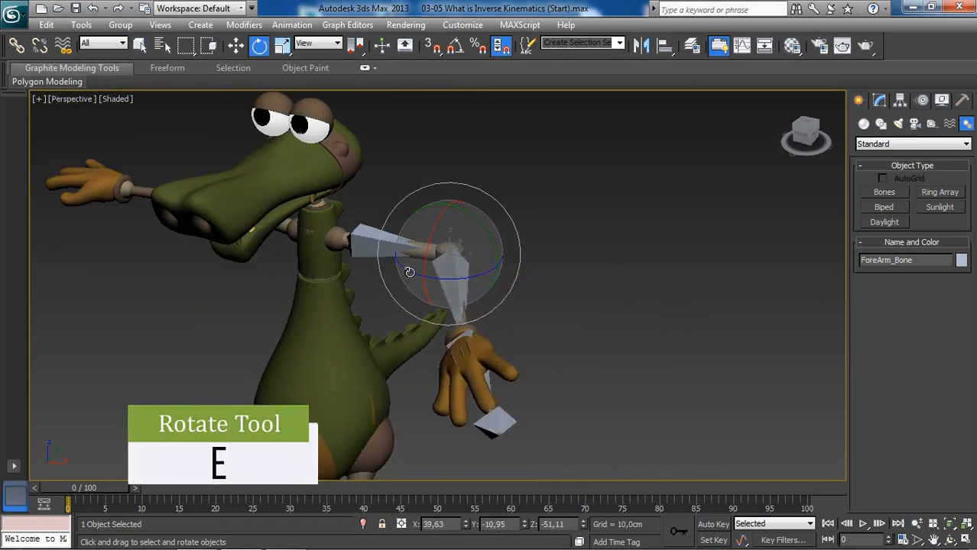
pyautogui.moveTo(409, 272); pyautogui.dragTo(447, 267)
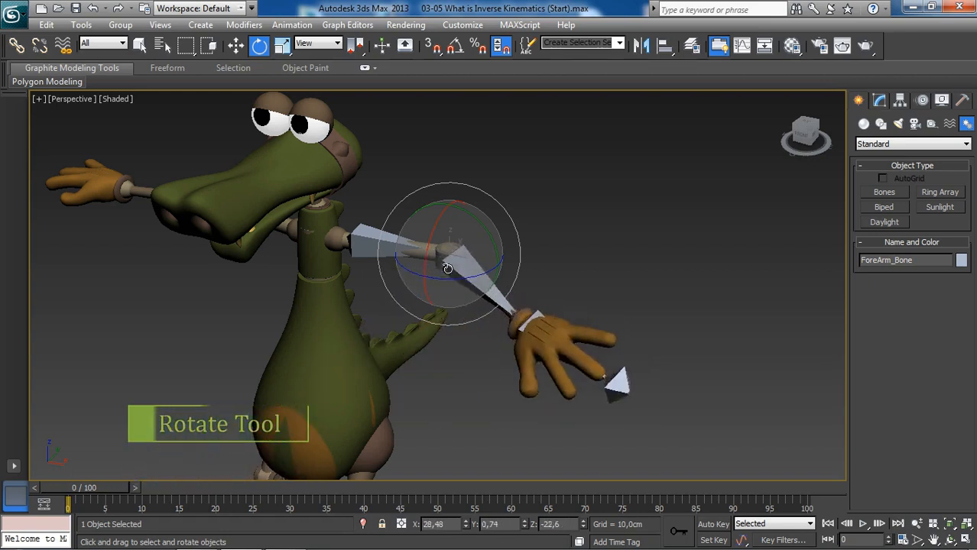
pyautogui.moveTo(447, 268); pyautogui.dragTo(435, 279)
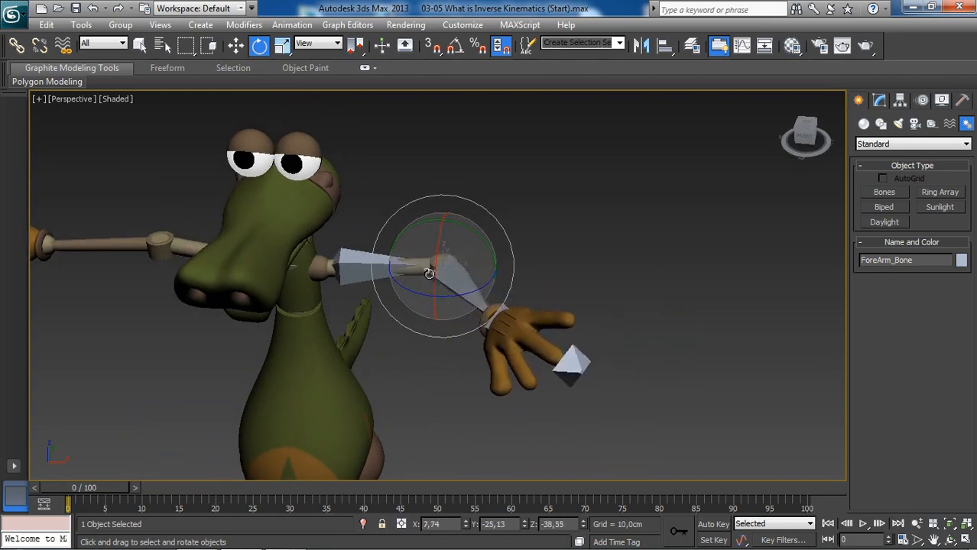
pyautogui.moveTo(428, 275); pyautogui.dragTo(472, 260)
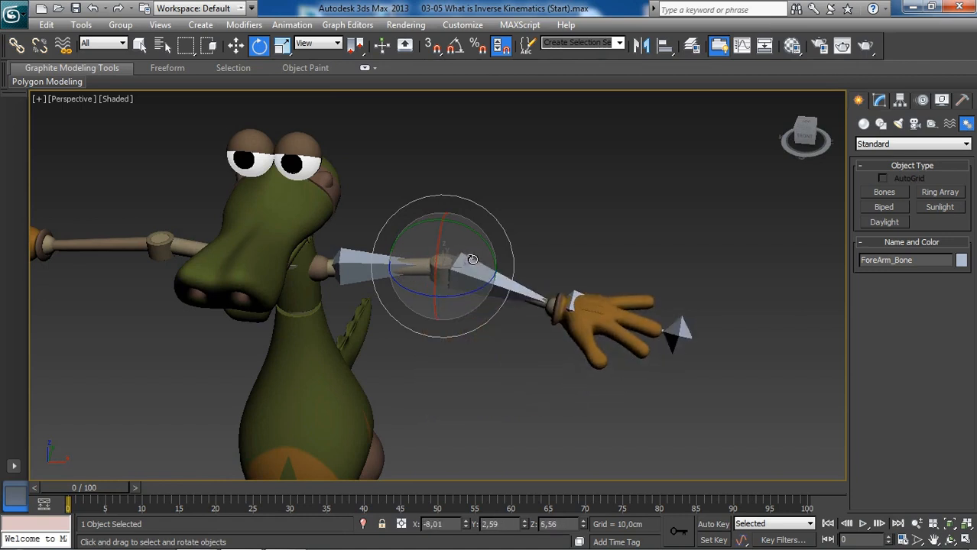
pyautogui.moveTo(473, 260); pyautogui.dragTo(460, 269)
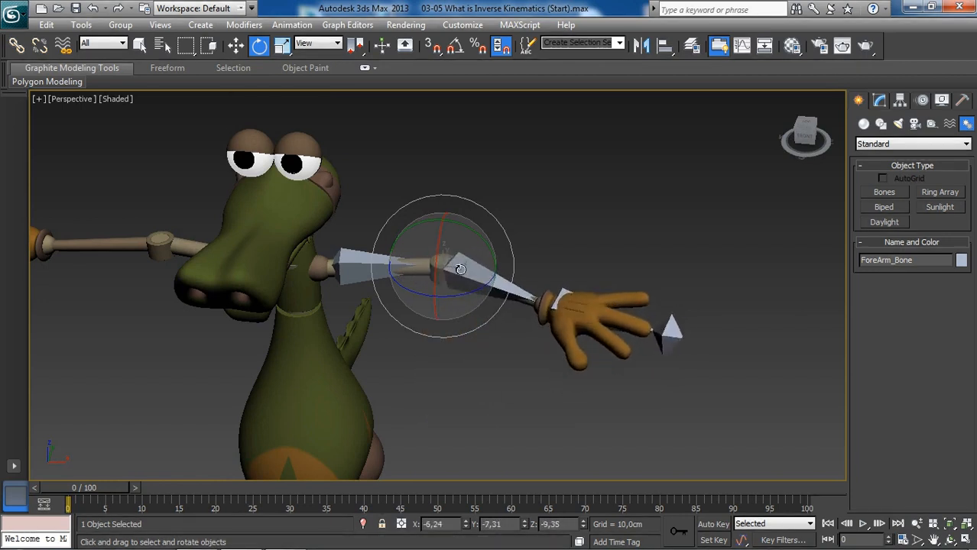
# Step: Bend the arm down from the shoulder and elbow, then straighten it again
pyautogui.moveTo(459, 268); pyautogui.dragTo(356, 268)
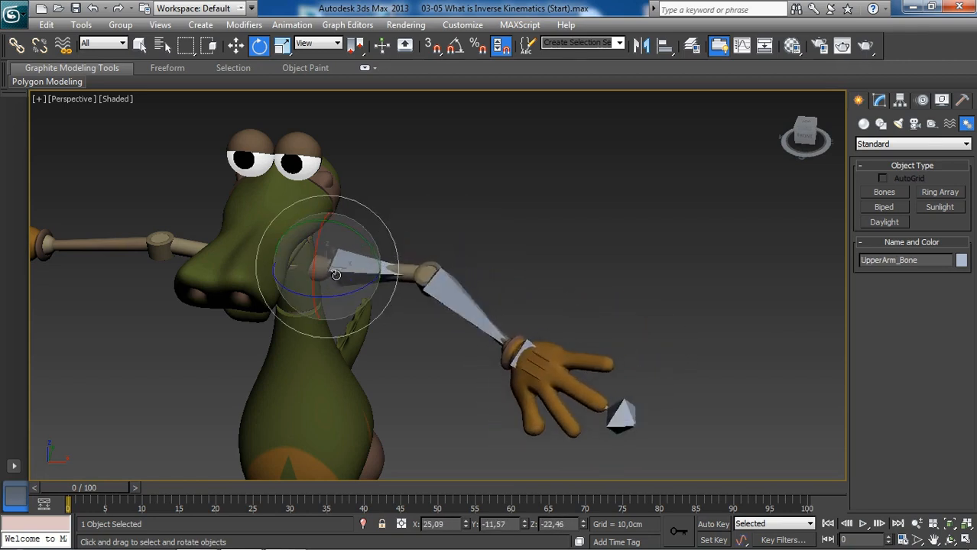
pyautogui.moveTo(351, 264); pyautogui.dragTo(336, 267)
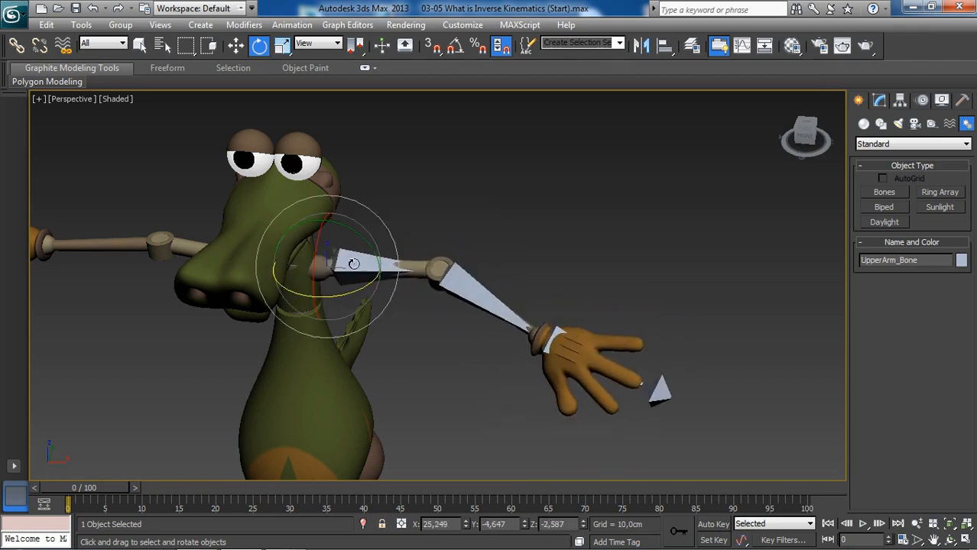
pyautogui.moveTo(353, 264); pyautogui.dragTo(451, 298)
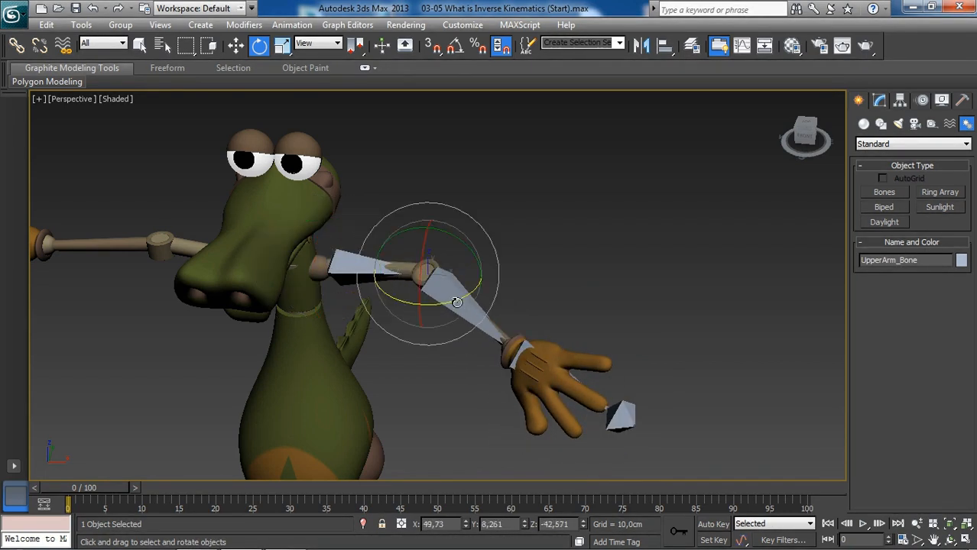
pyautogui.moveTo(456, 302); pyautogui.dragTo(442, 276)
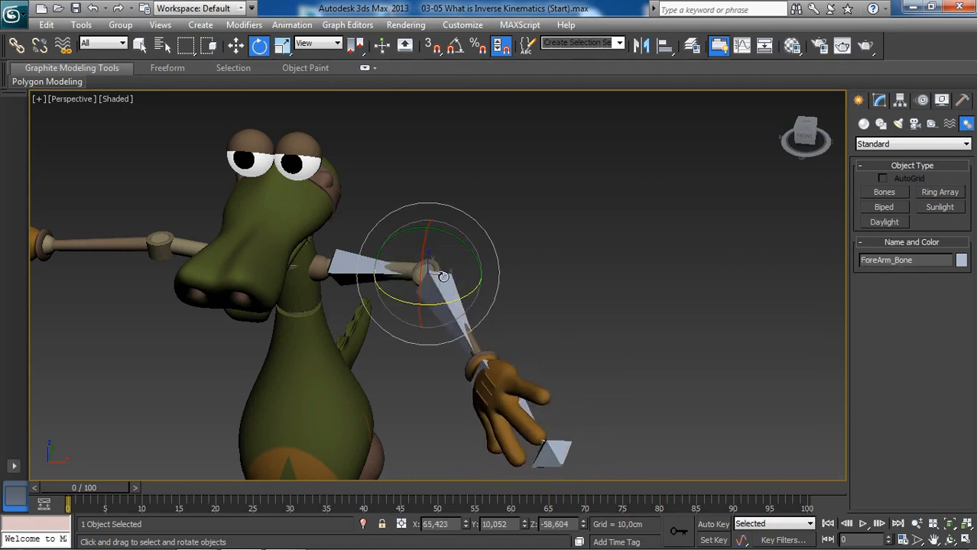
pyautogui.moveTo(442, 276); pyautogui.dragTo(450, 284)
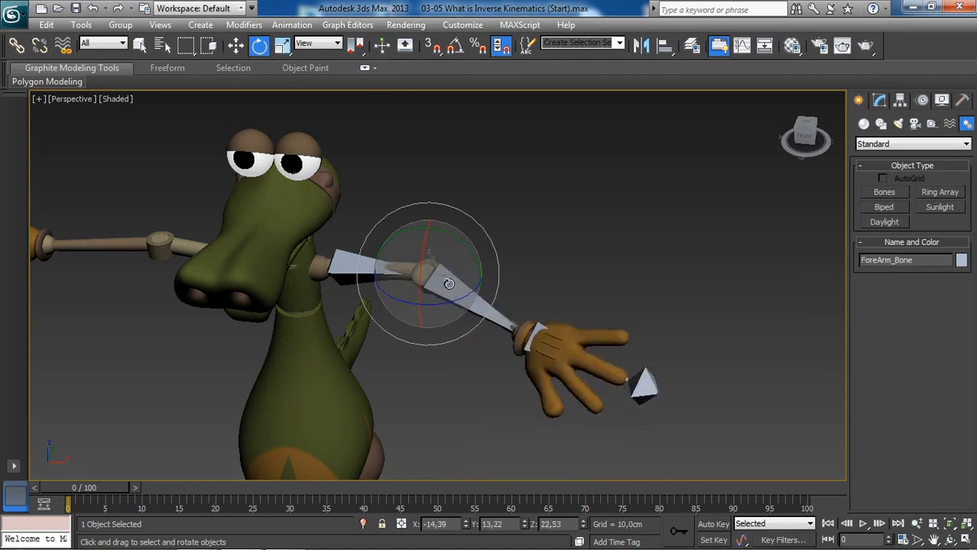
pyautogui.moveTo(450, 284); pyautogui.dragTo(453, 279)
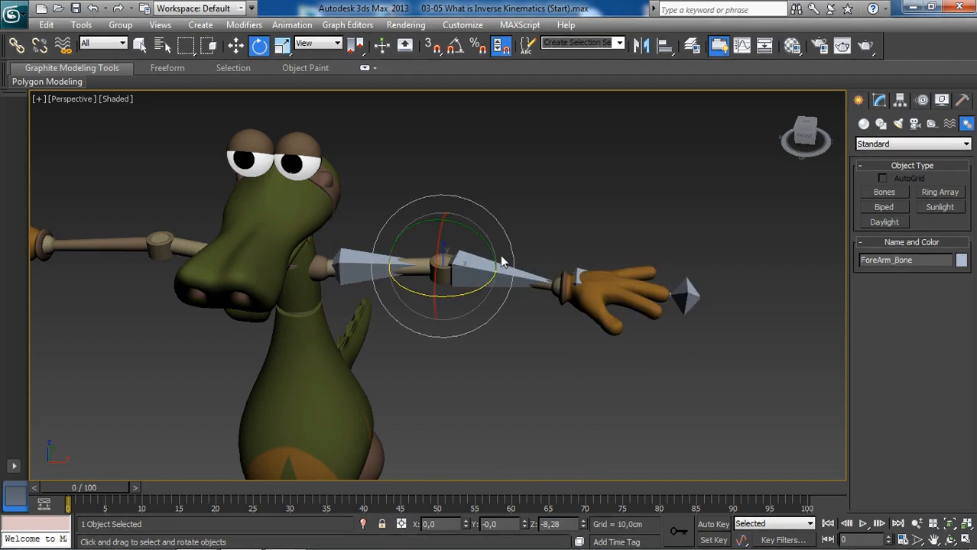
# Step: Clear the bone selection and create a new layer, Layer001, in the Layer Manager
pyautogui.click(541, 244)
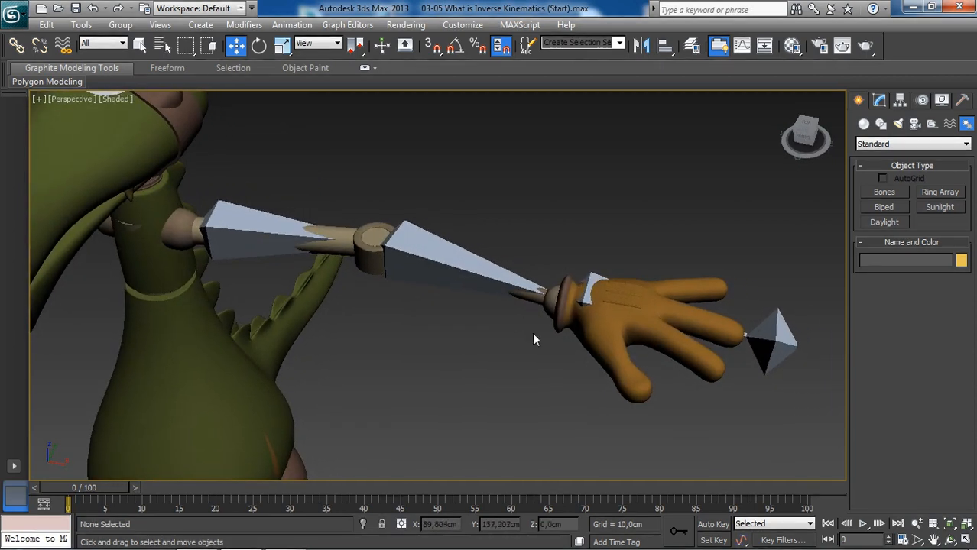
pyautogui.moveTo(569, 312)
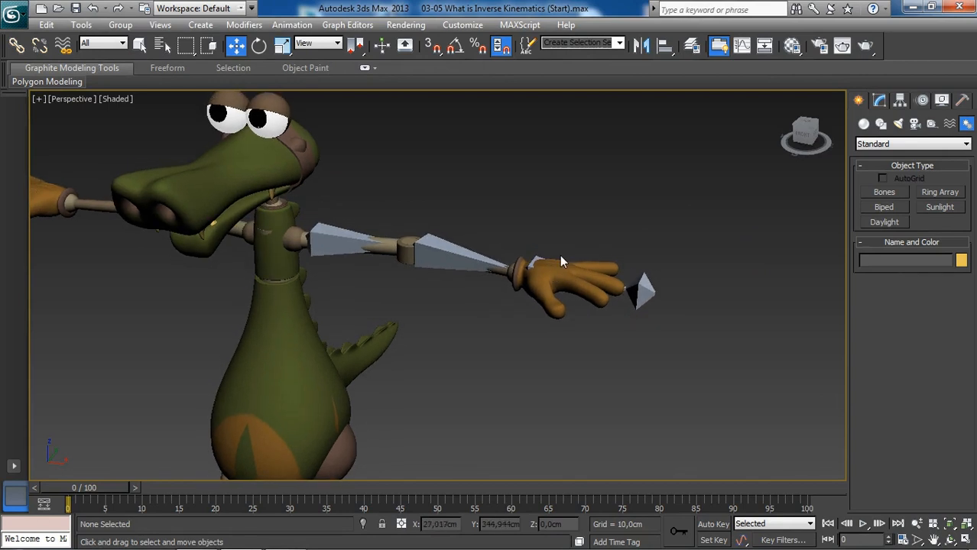
pyautogui.moveTo(469, 184)
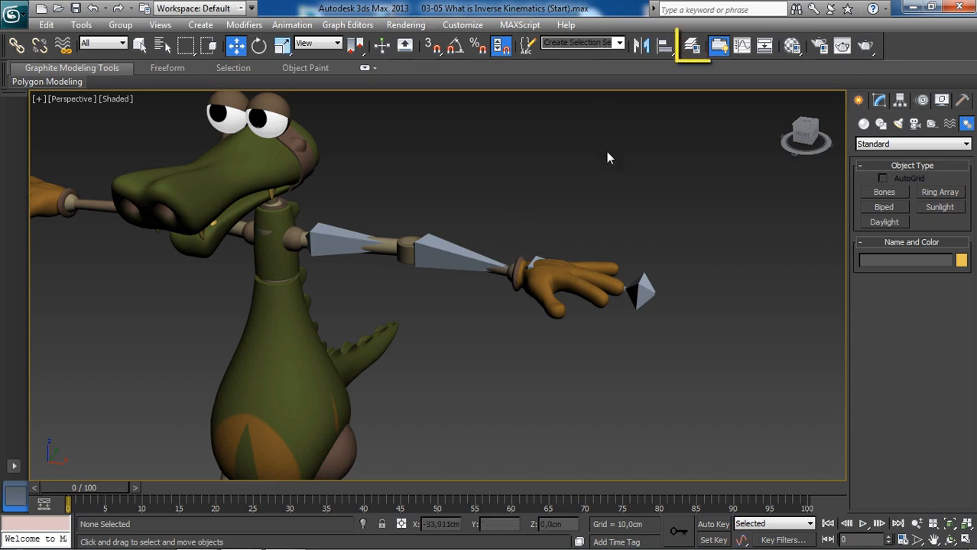
pyautogui.moveTo(691, 46)
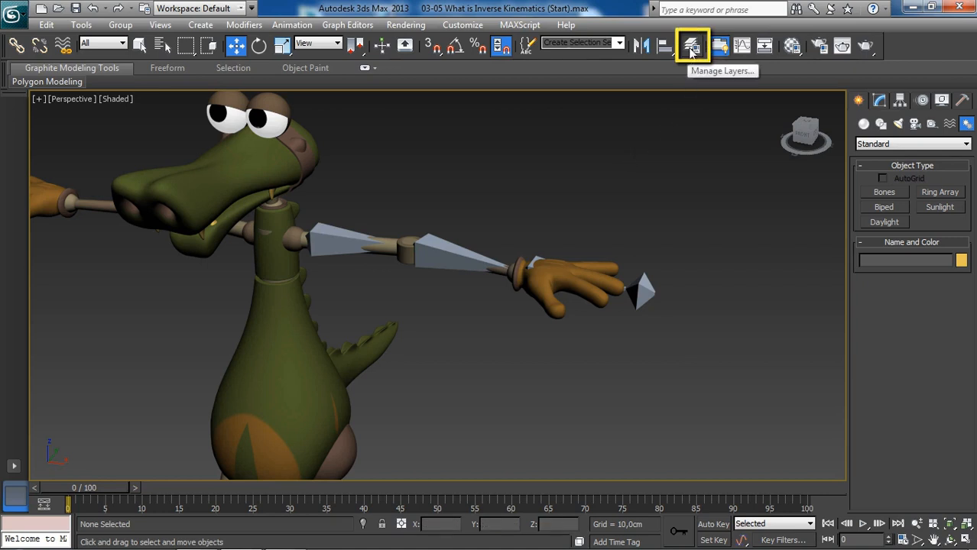
pyautogui.click(692, 46)
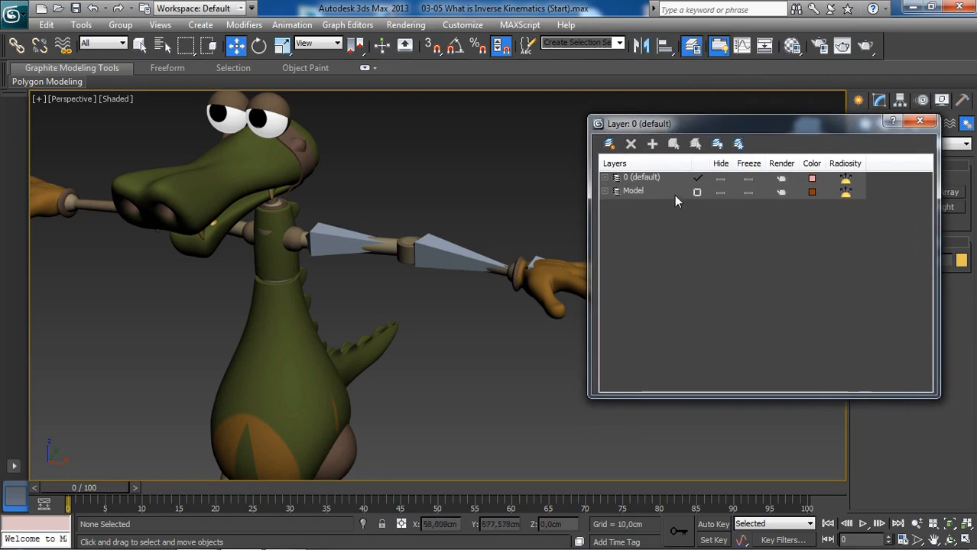
pyautogui.moveTo(512, 226)
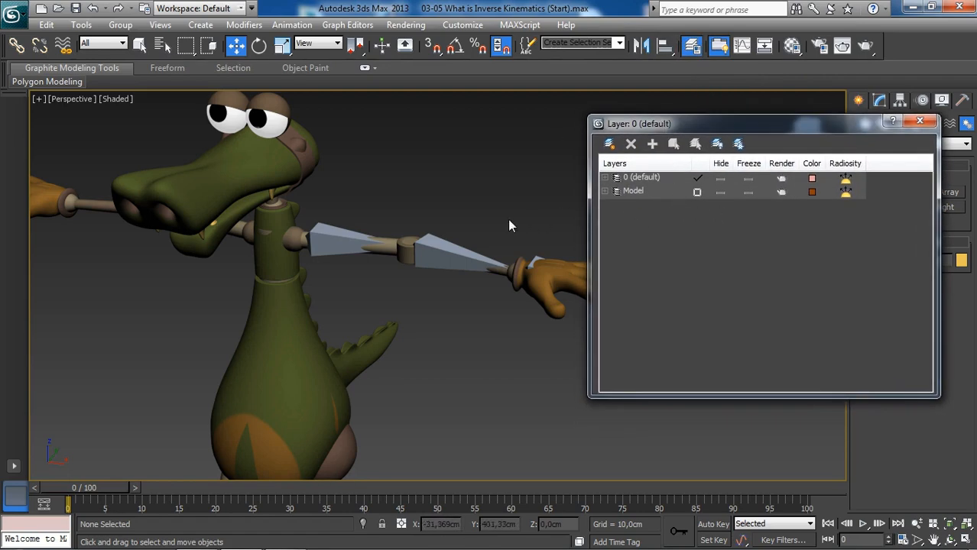
pyautogui.moveTo(696, 266)
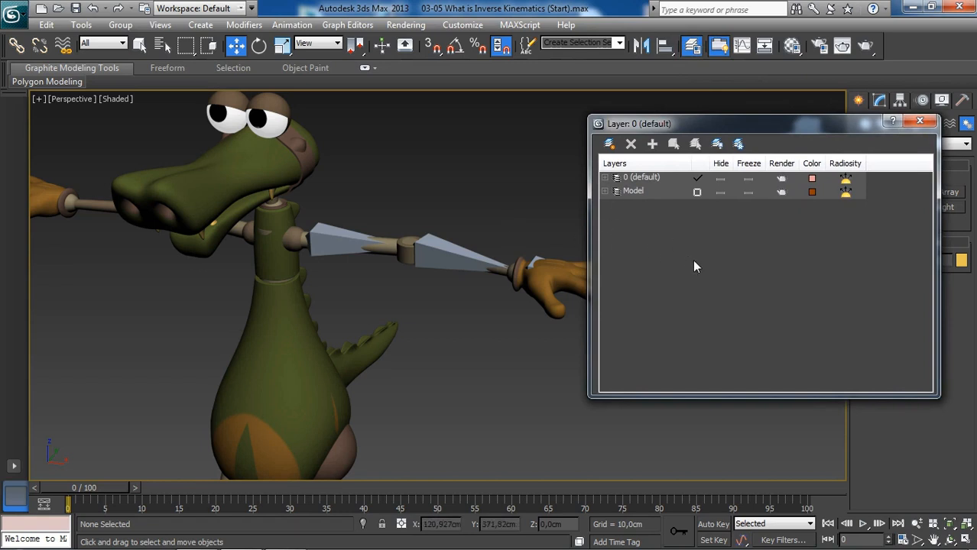
pyautogui.moveTo(713, 258)
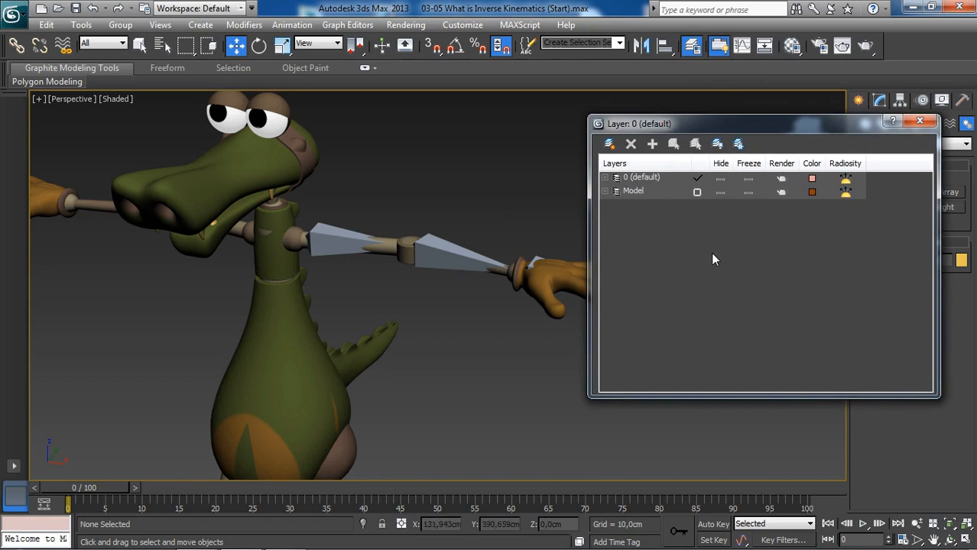
pyautogui.moveTo(610, 144)
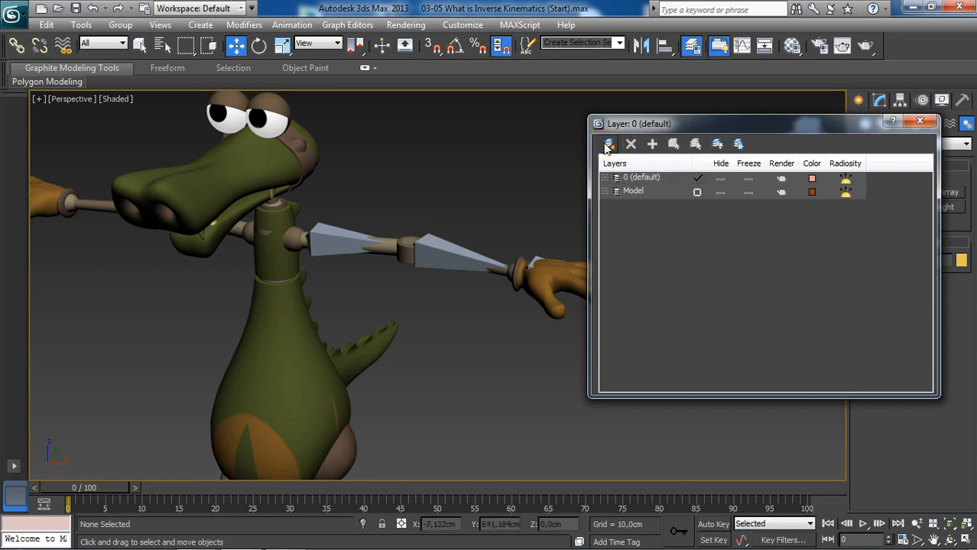
pyautogui.click(652, 143)
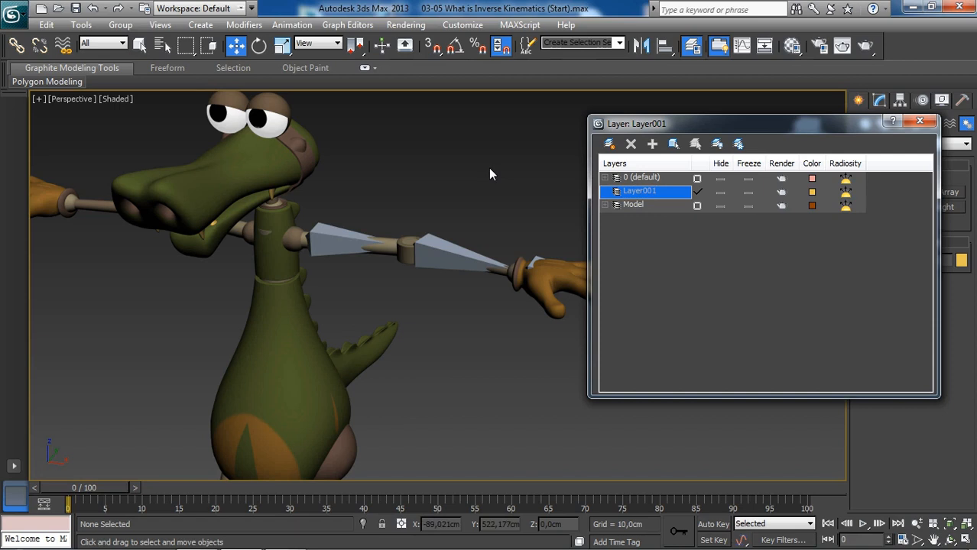
pyautogui.moveTo(404, 223)
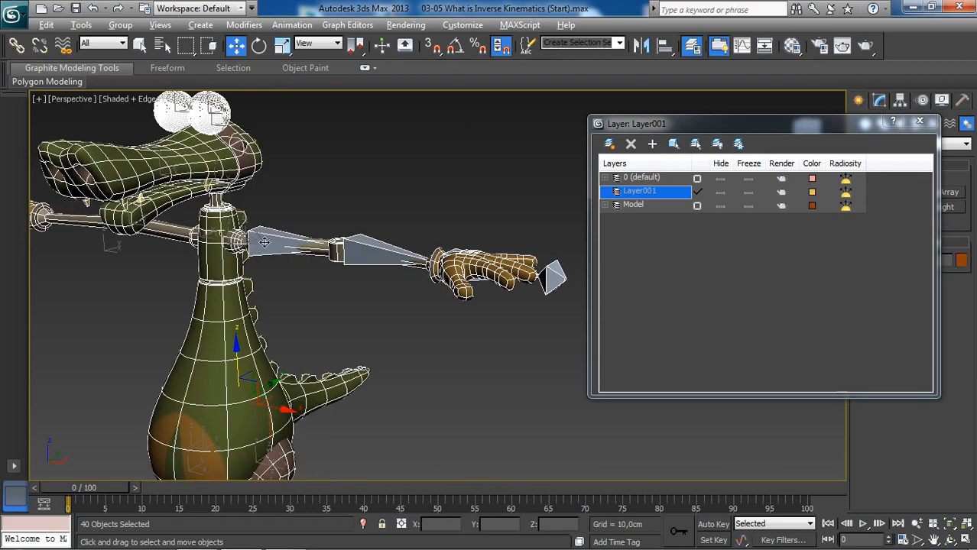
# Step: Select the 36 crocodile rig objects and add them to Layer001
pyautogui.click(352, 255)
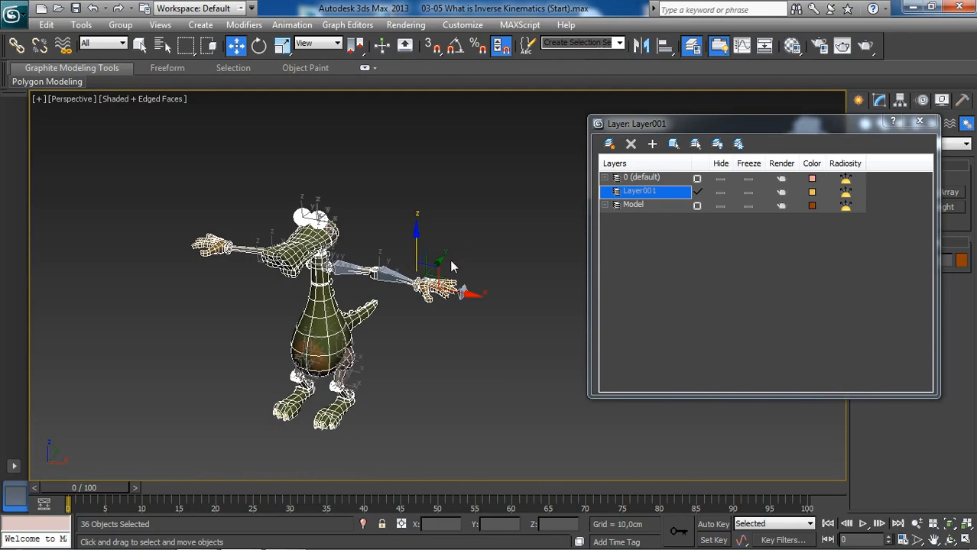
pyautogui.moveTo(451, 267); pyautogui.dragTo(386, 271)
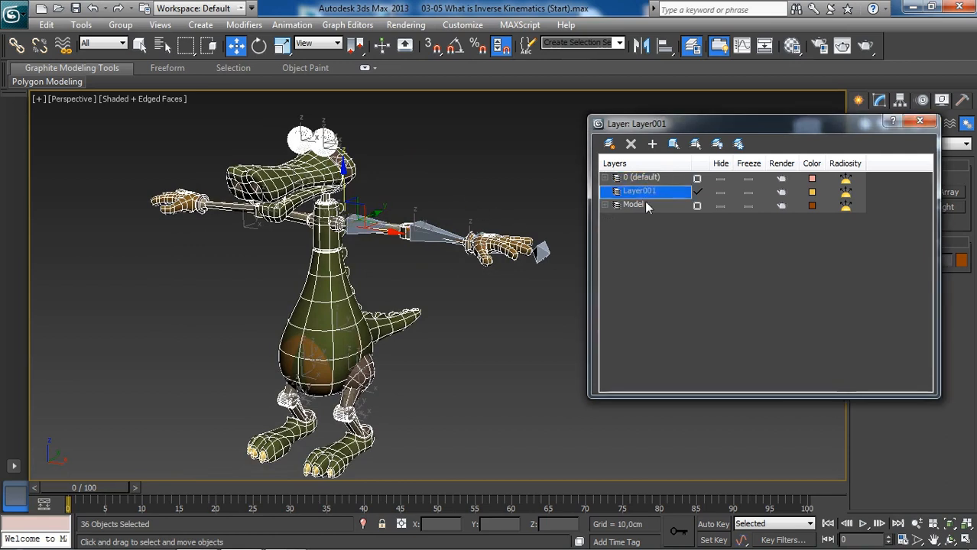
pyautogui.moveTo(637, 204)
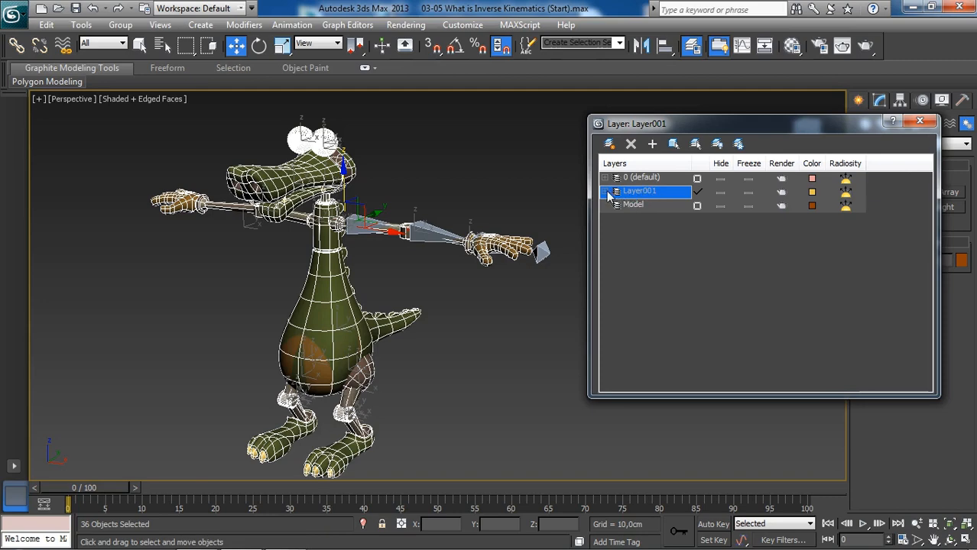
# Step: Expand Layer001 to review its arm, eye, head, leg and foot objects, then select it
pyautogui.click(605, 191)
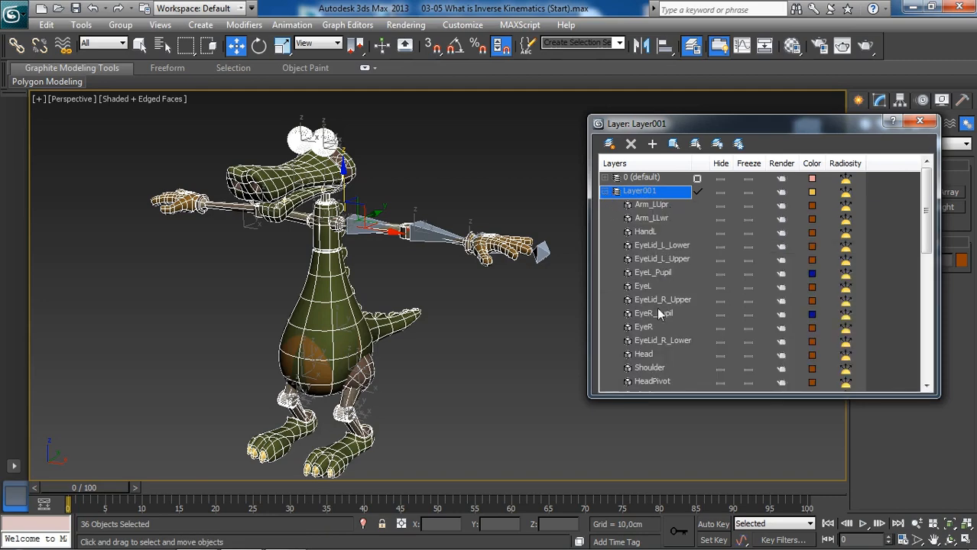
pyautogui.scroll(-3)
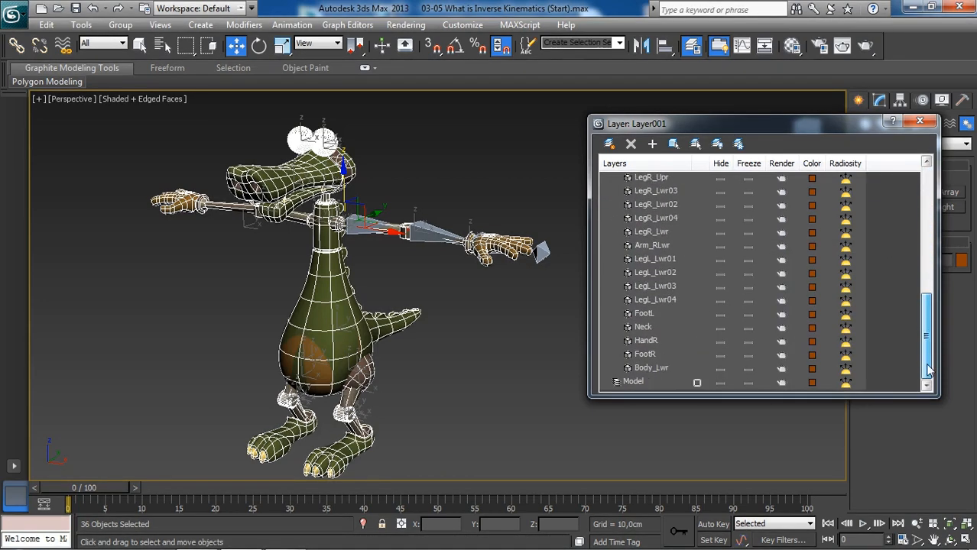
pyautogui.scroll(3)
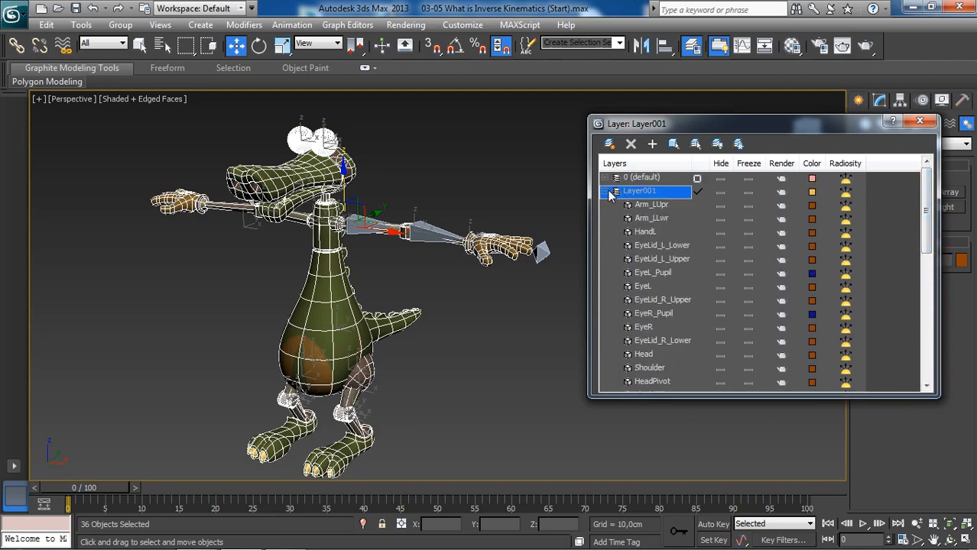
pyautogui.click(616, 191)
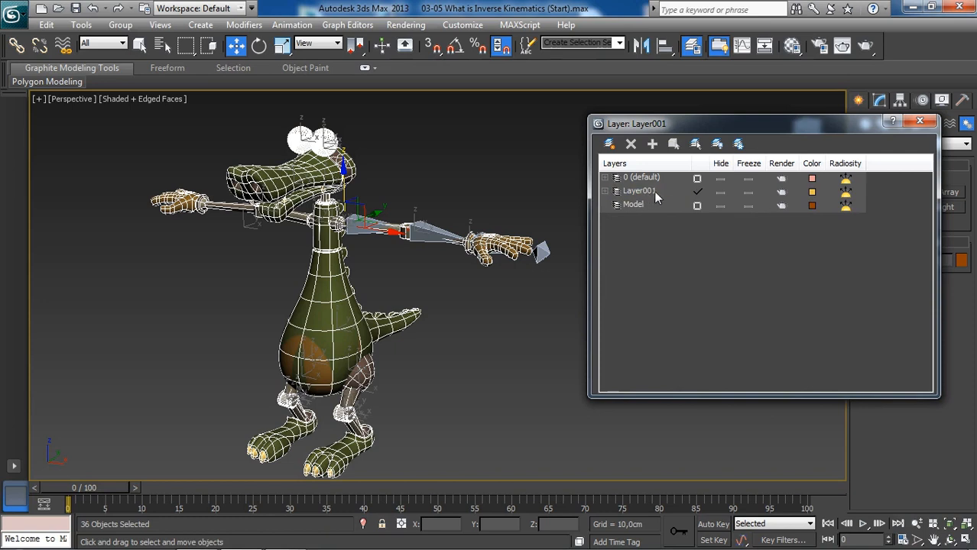
pyautogui.moveTo(656, 193)
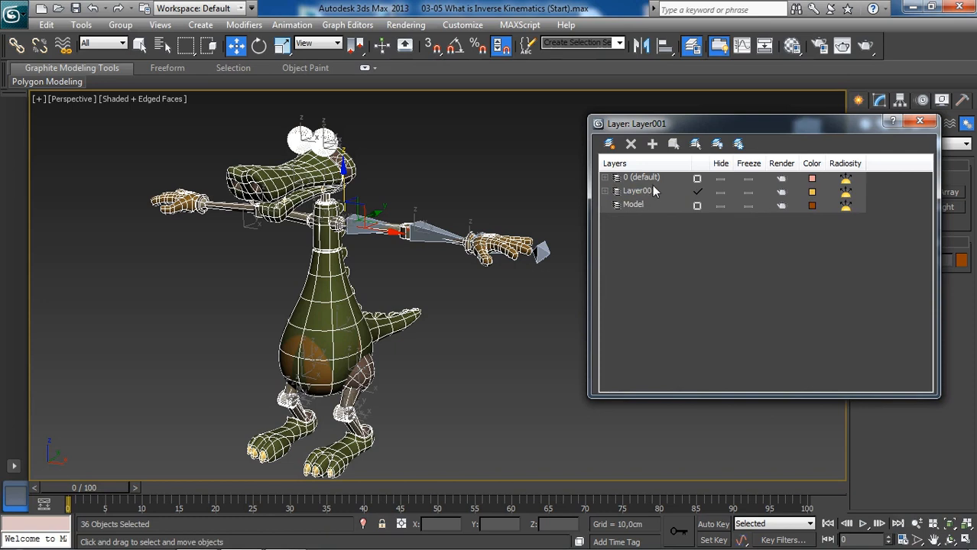
# Step: Rename Layer001 to Model_Layer and toggle its Hide bulb off and back on
pyautogui.click(638, 191)
pyautogui.write('Model')
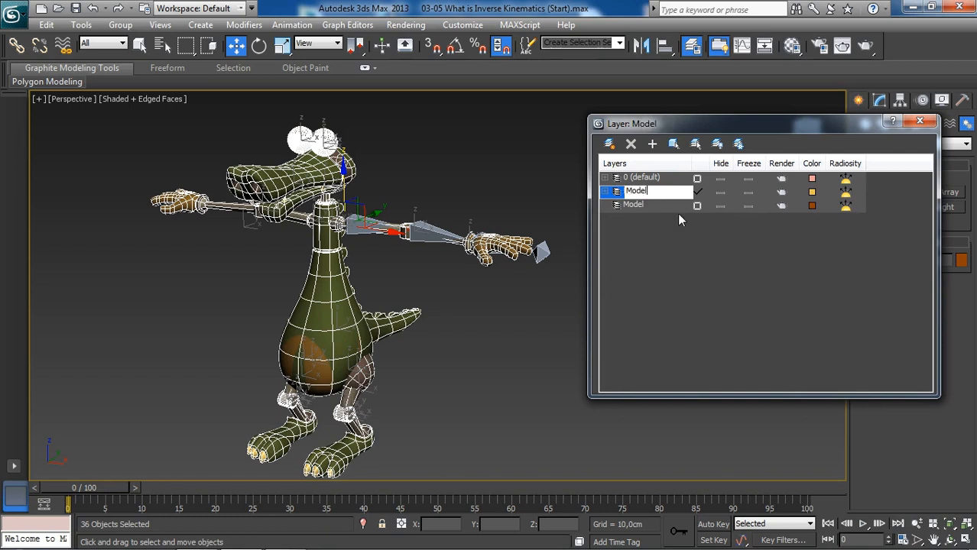
pyautogui.write('_Layer')
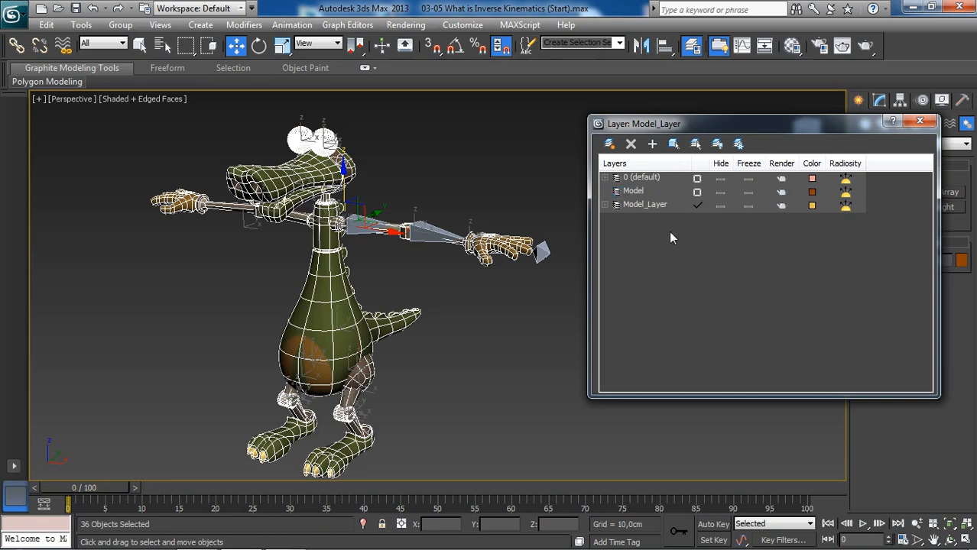
pyautogui.moveTo(660, 212)
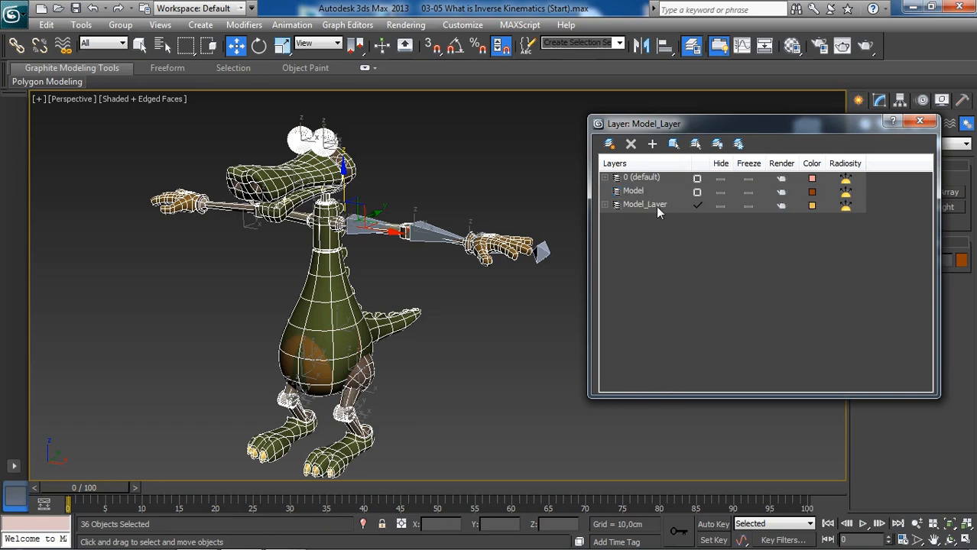
pyautogui.moveTo(663, 237)
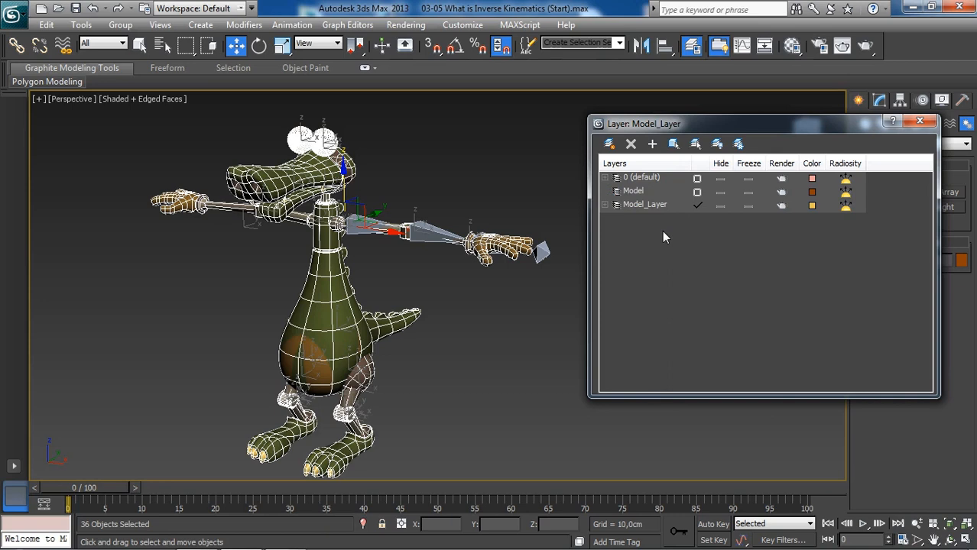
pyautogui.moveTo(672, 202)
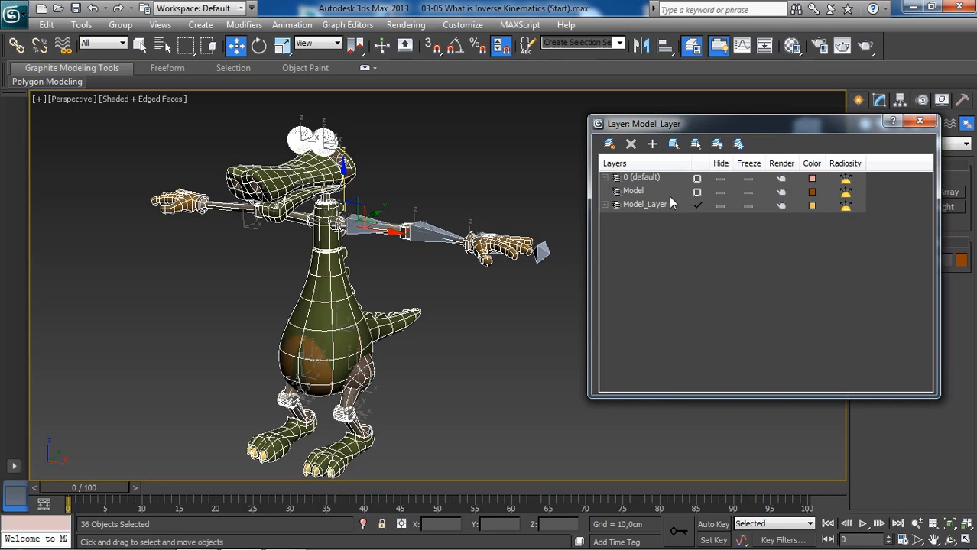
pyautogui.moveTo(679, 253)
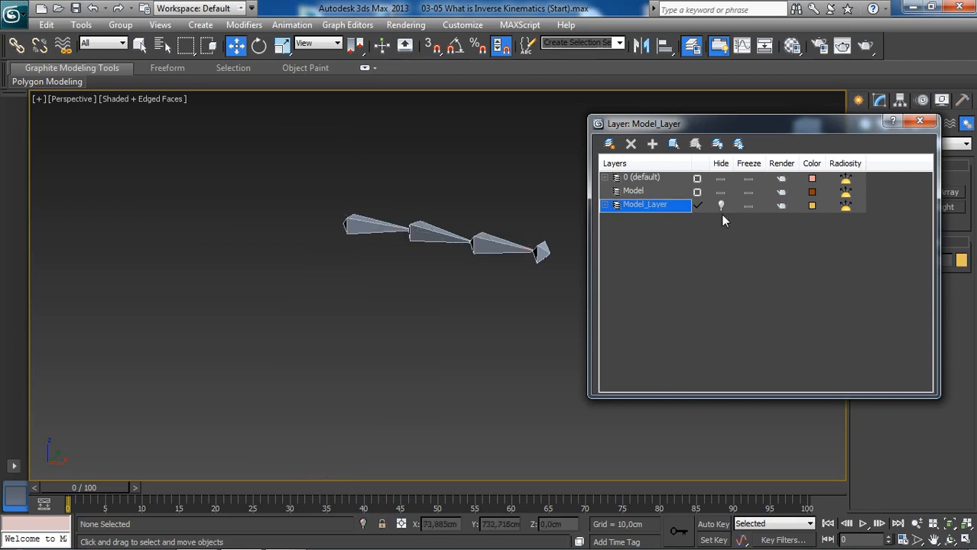
pyautogui.click(697, 191)
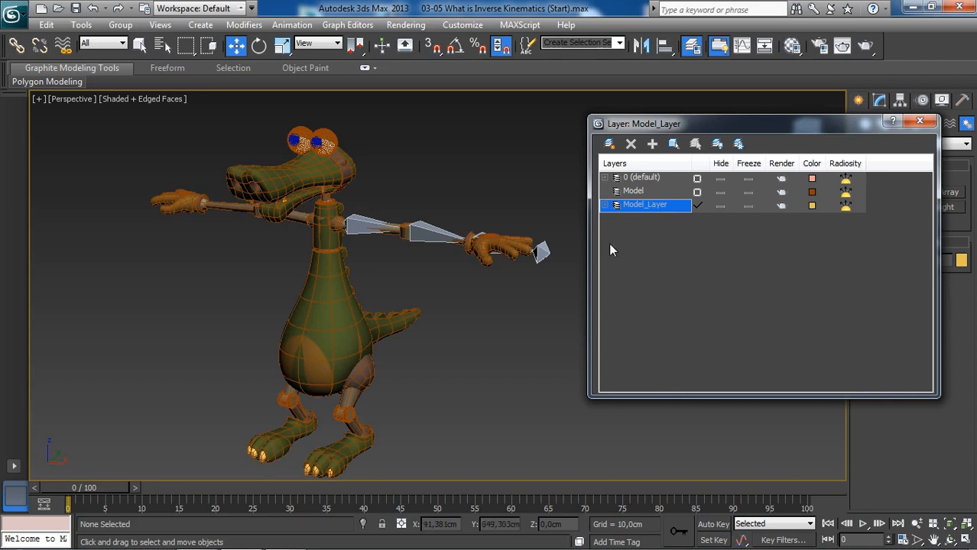
pyautogui.click(748, 204)
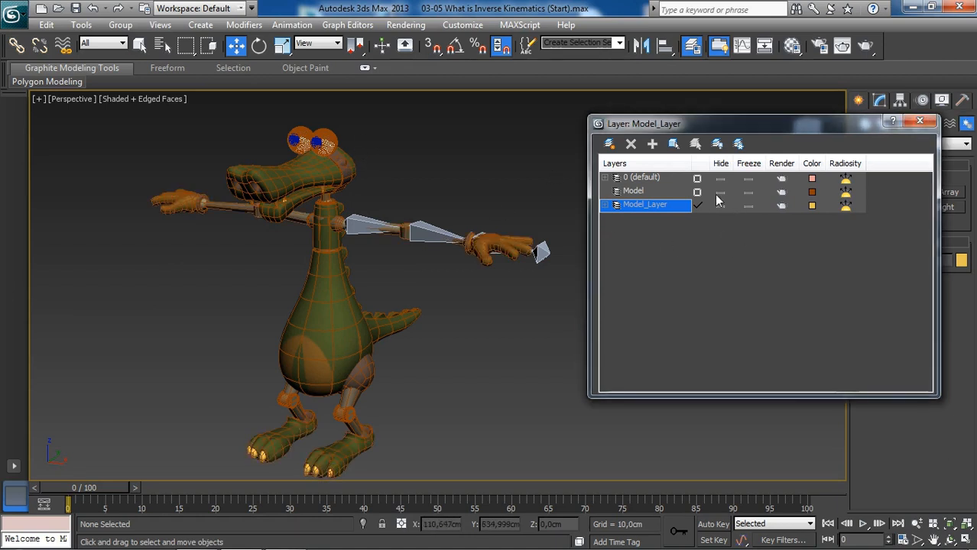
pyautogui.moveTo(734, 201)
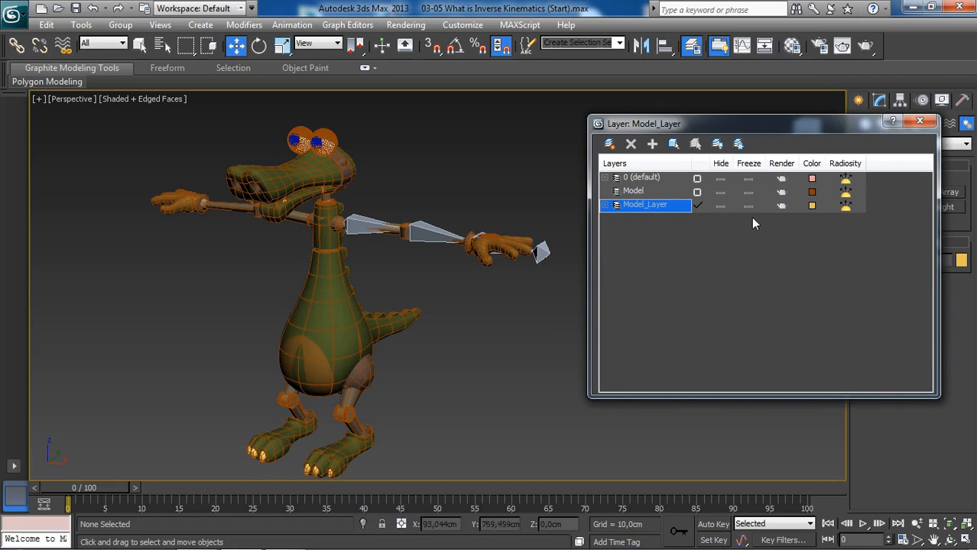
pyautogui.moveTo(731, 207)
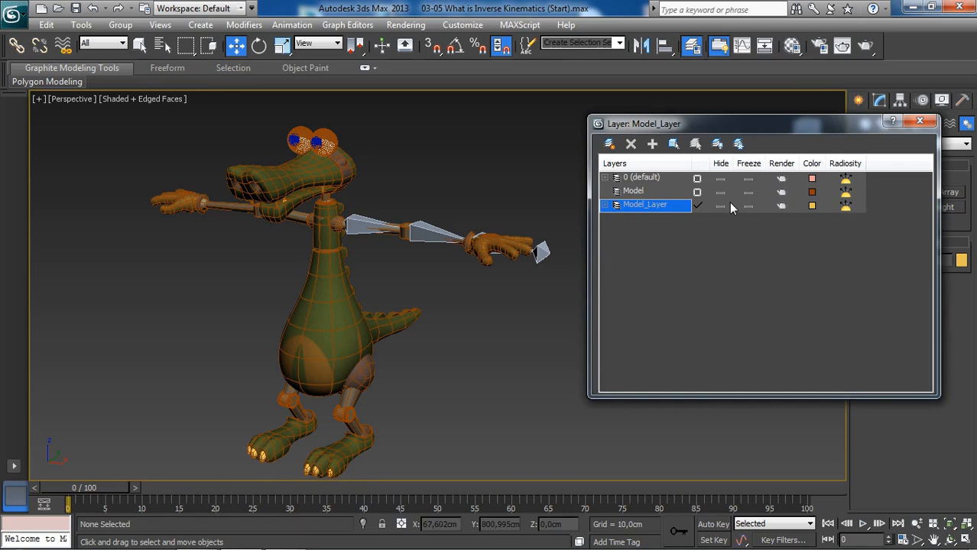
pyautogui.moveTo(709, 223)
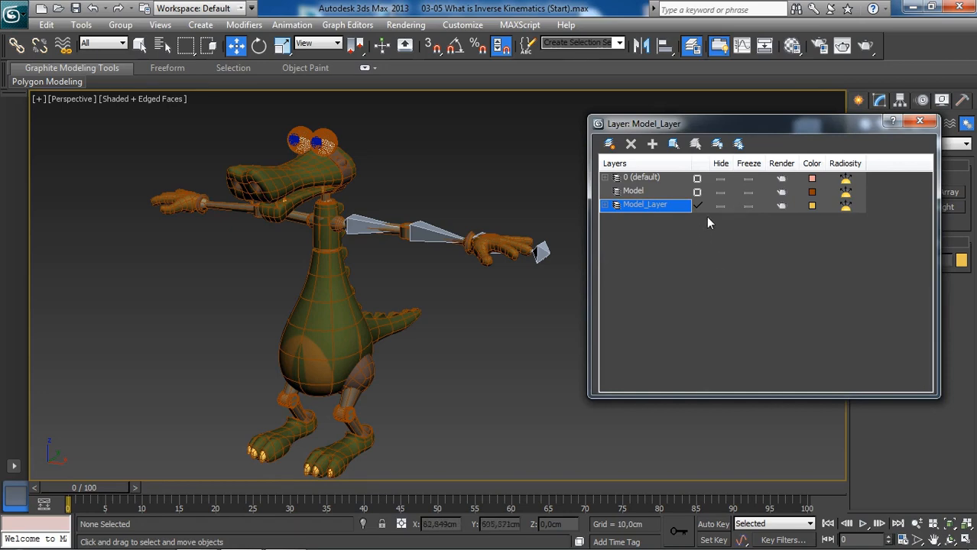
# Step: Hide Model_Layer so only the arm bones show, keeping it the current layer
pyautogui.click(644, 178)
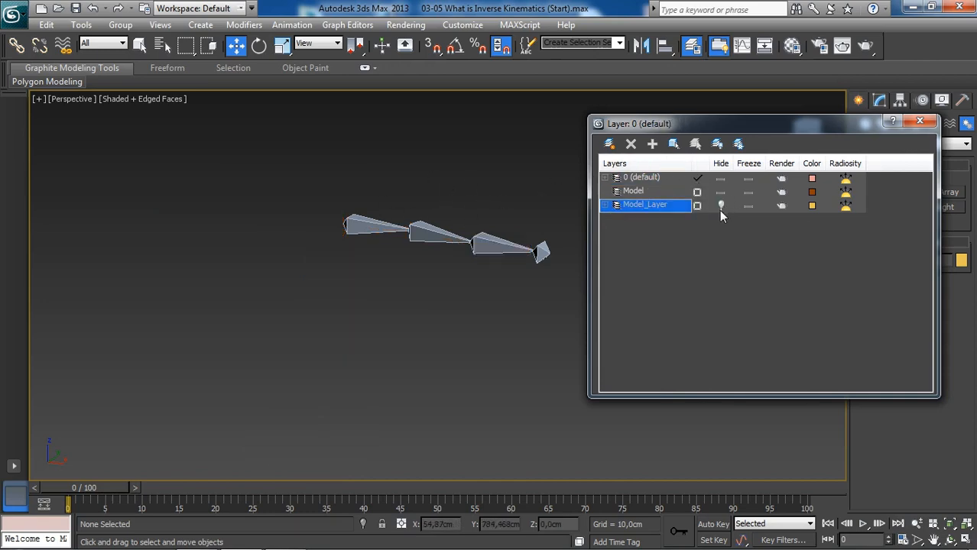
pyautogui.moveTo(490, 202)
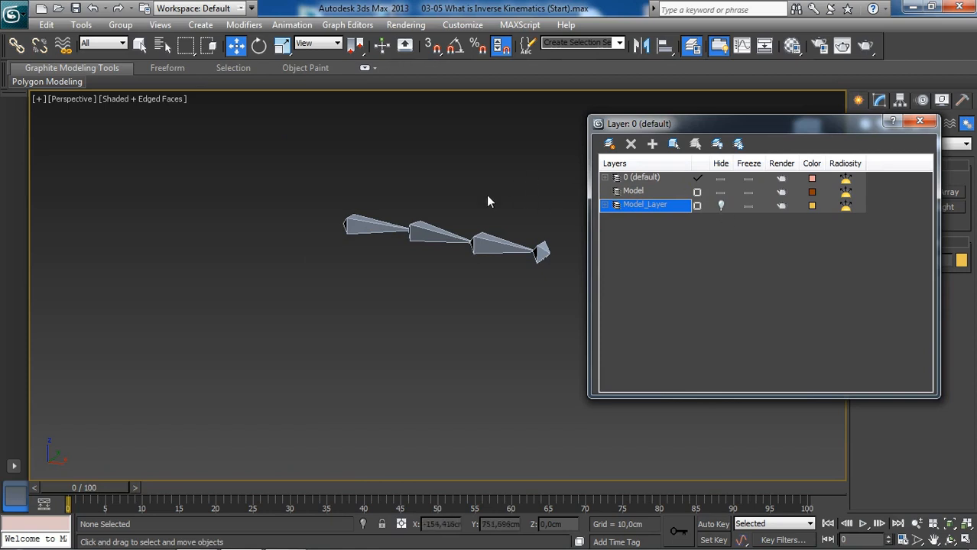
pyautogui.doubleClick(646, 204)
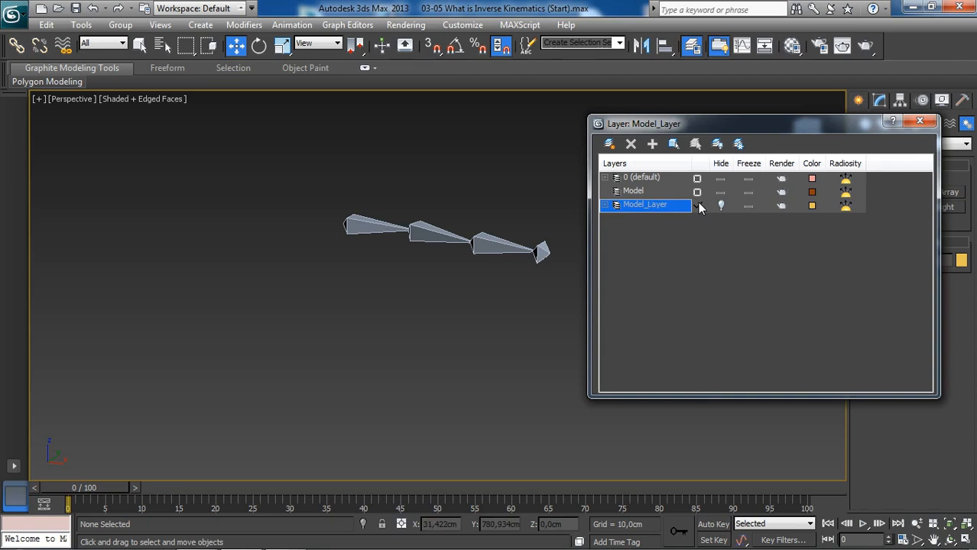
pyautogui.click(697, 205)
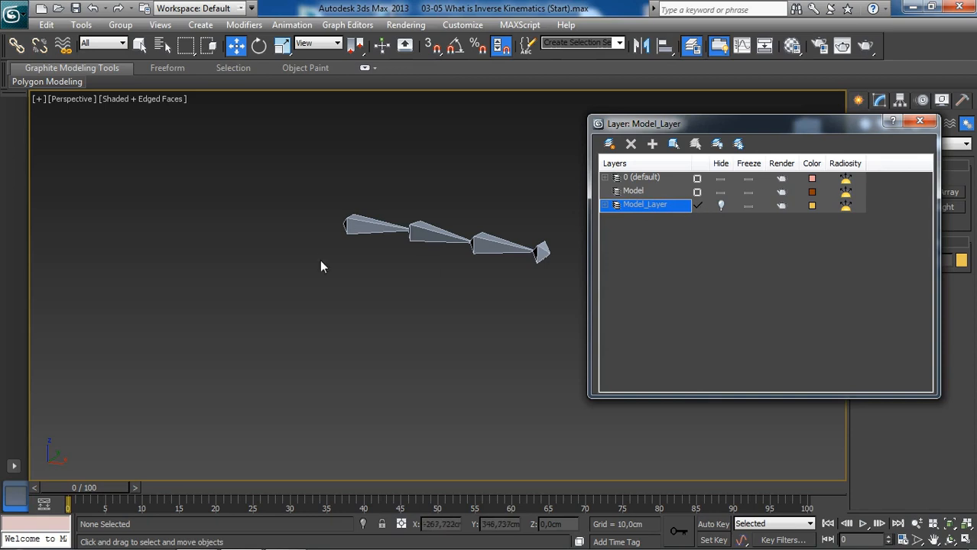
pyautogui.moveTo(756, 224)
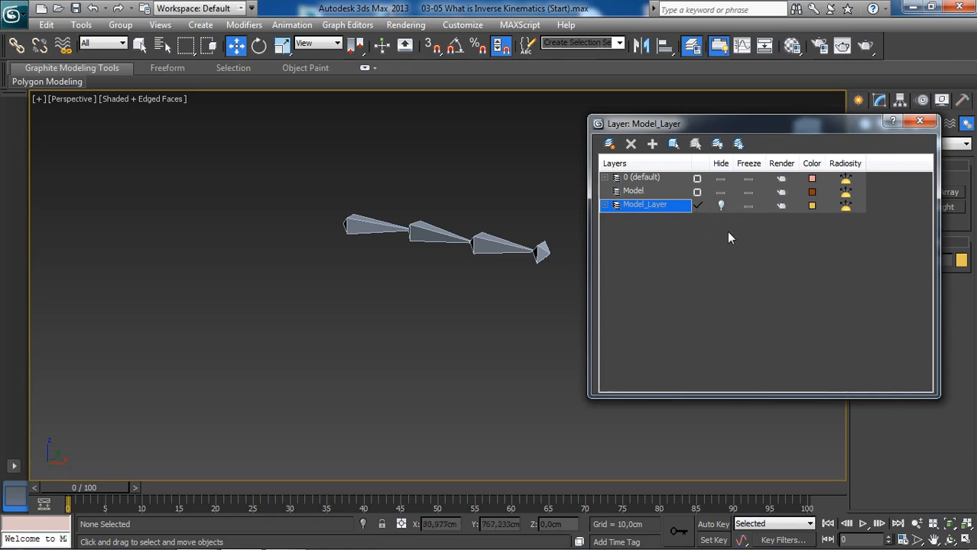
pyautogui.moveTo(717, 253)
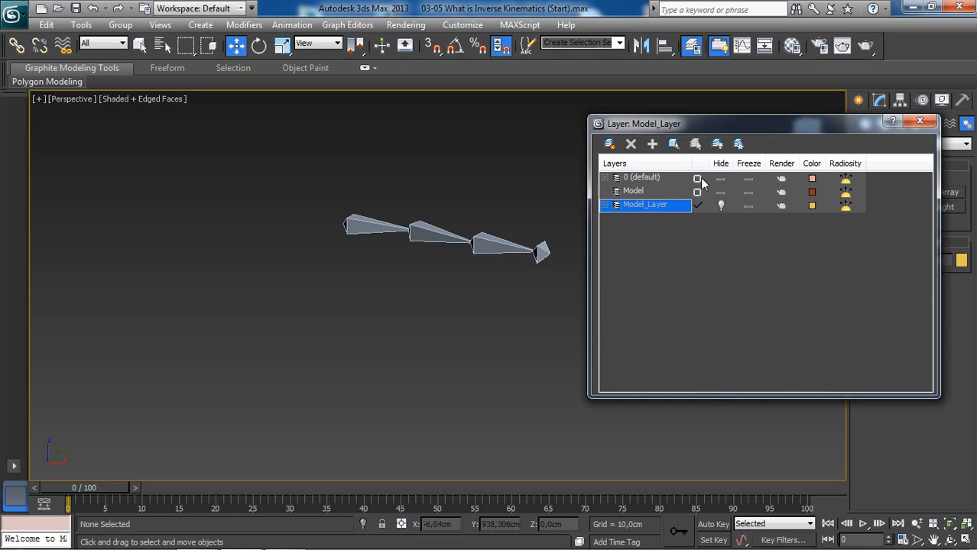
# Step: Make 0 (default) the current layer while Model_Layer stays hidden
pyautogui.click(642, 177)
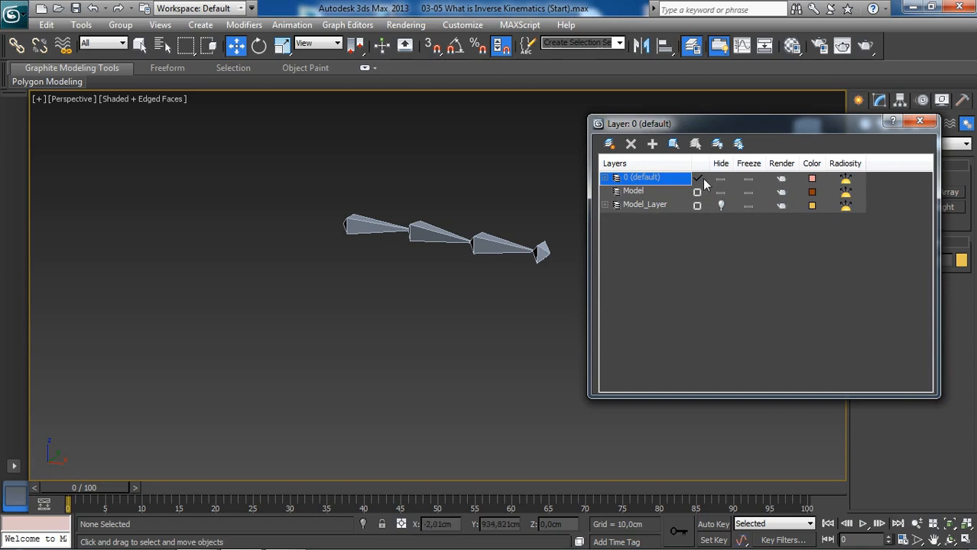
pyautogui.moveTo(603, 213)
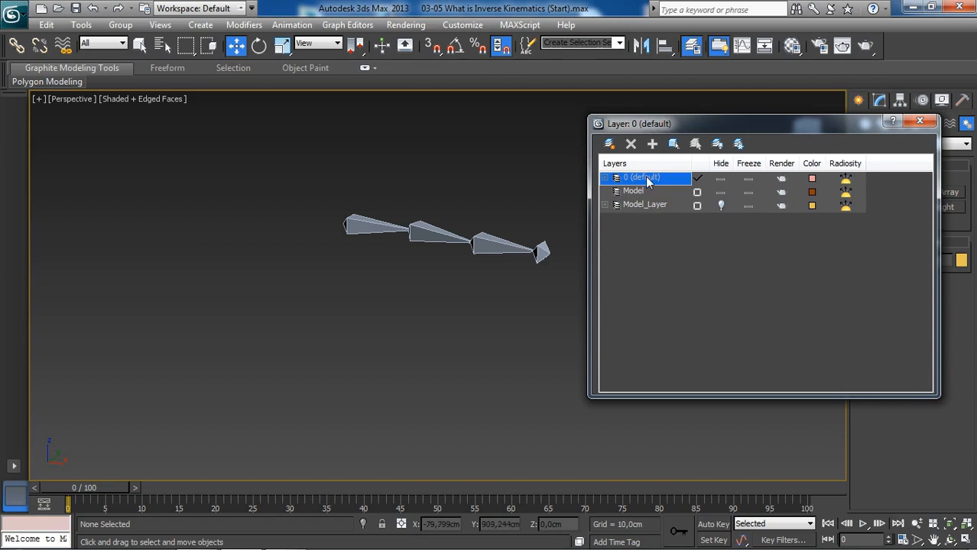
pyautogui.moveTo(696, 183)
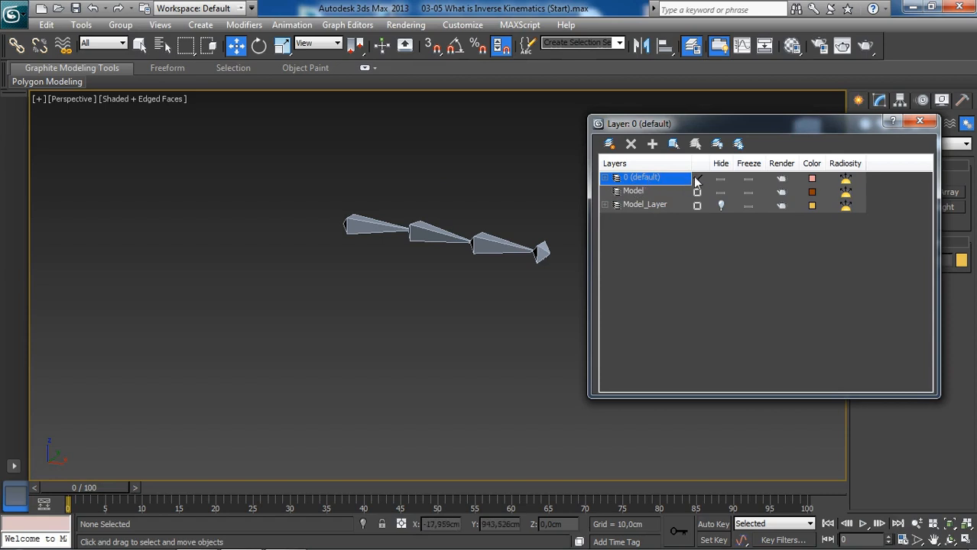
pyautogui.click(696, 178)
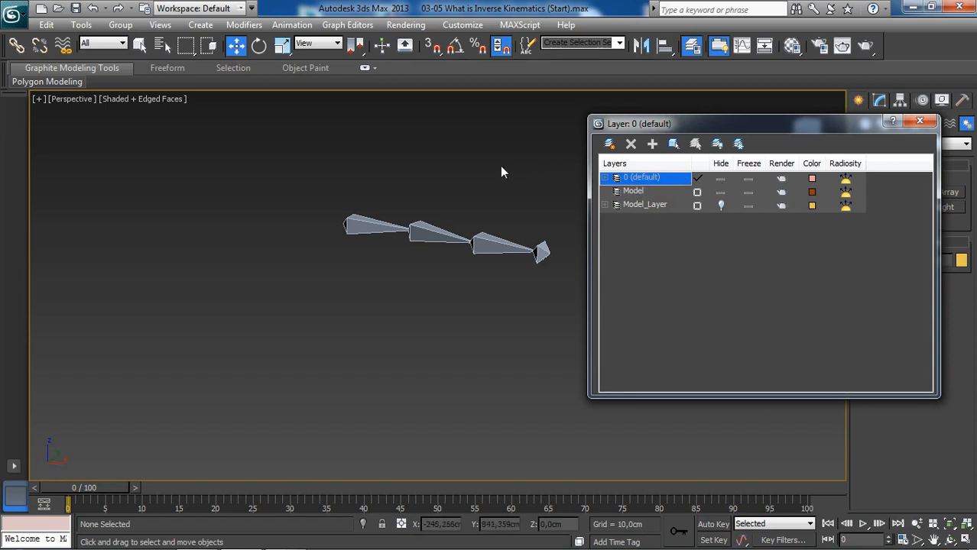
pyautogui.moveTo(451, 176)
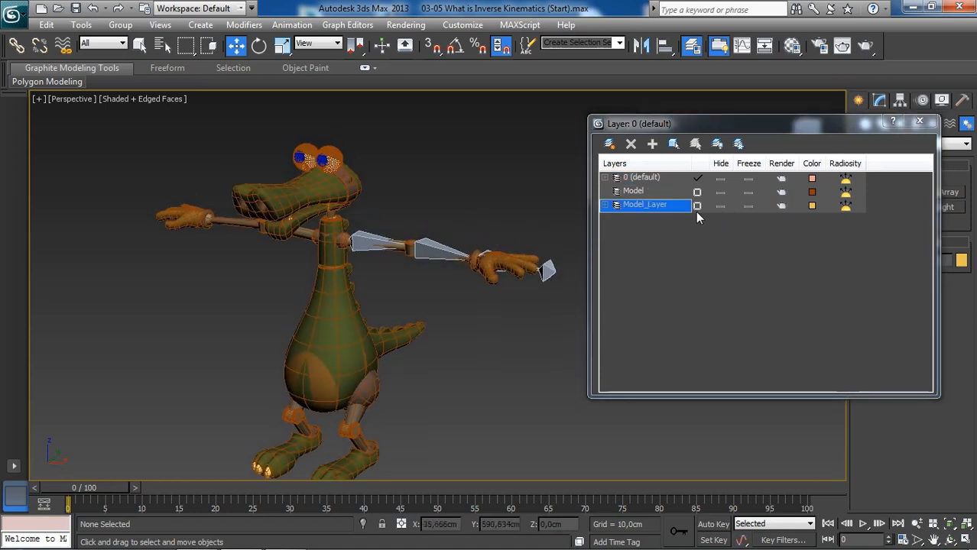
pyautogui.moveTo(575, 227)
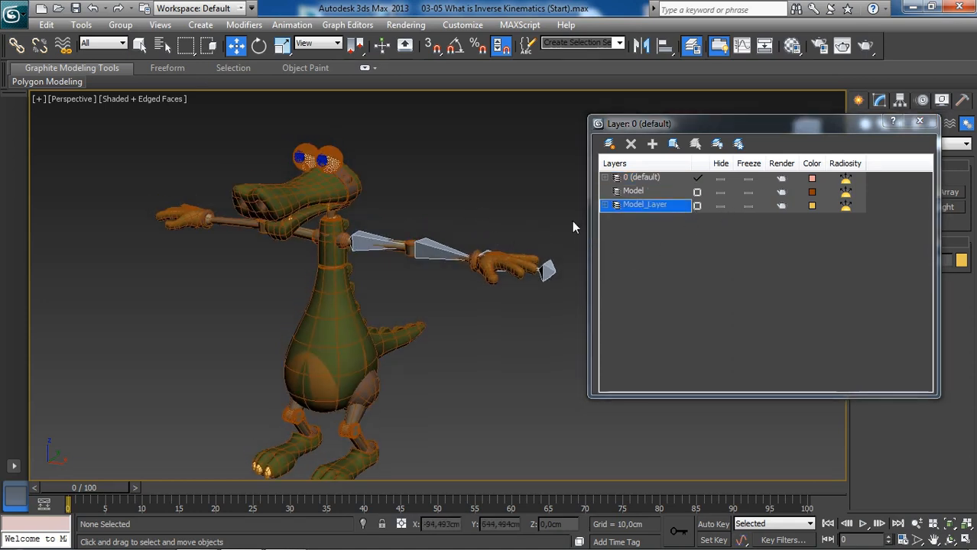
pyautogui.moveTo(516, 222)
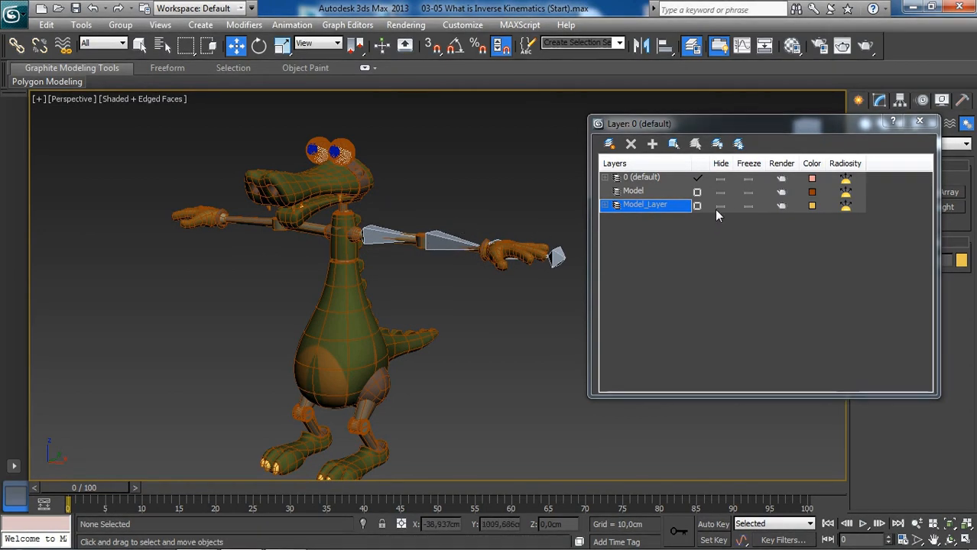
pyautogui.click(697, 204)
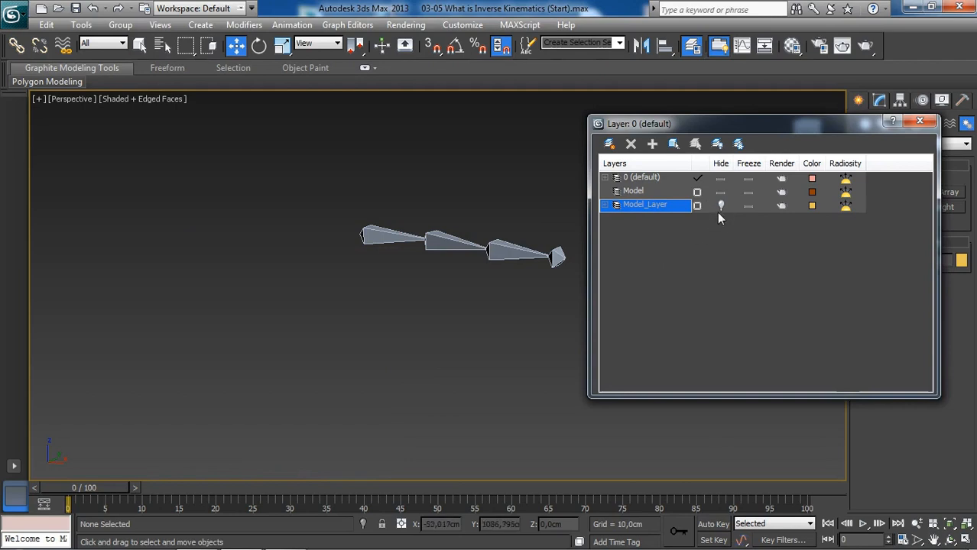
pyautogui.moveTo(717, 206)
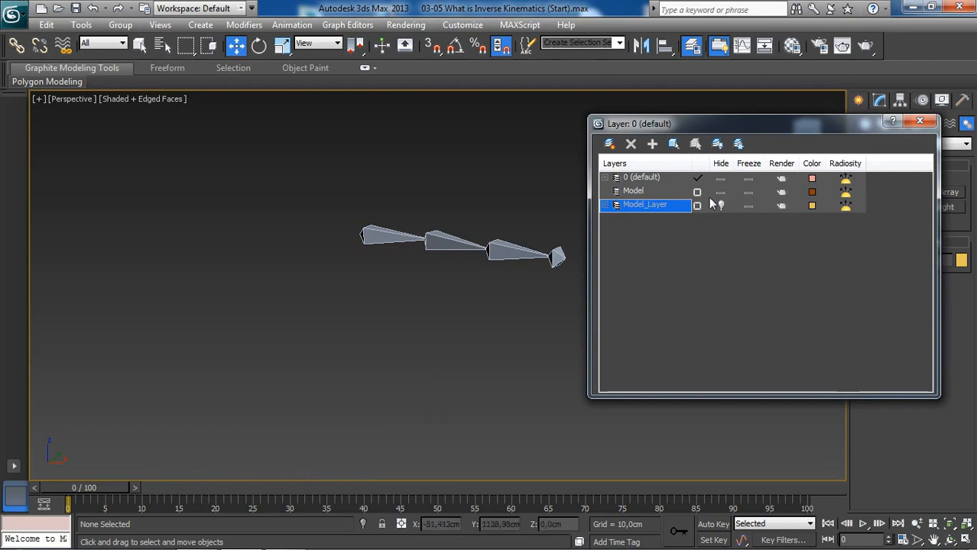
pyautogui.click(633, 190)
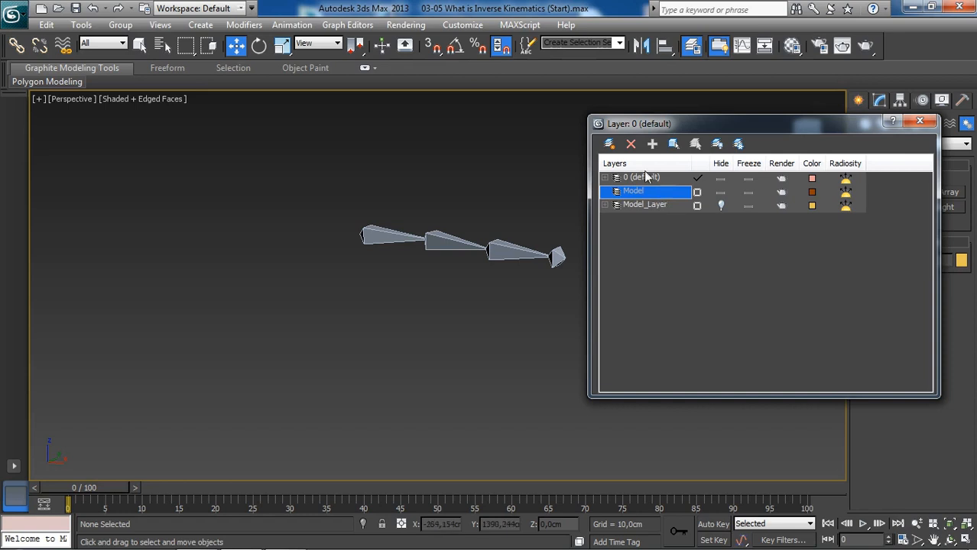
pyautogui.moveTo(630, 144)
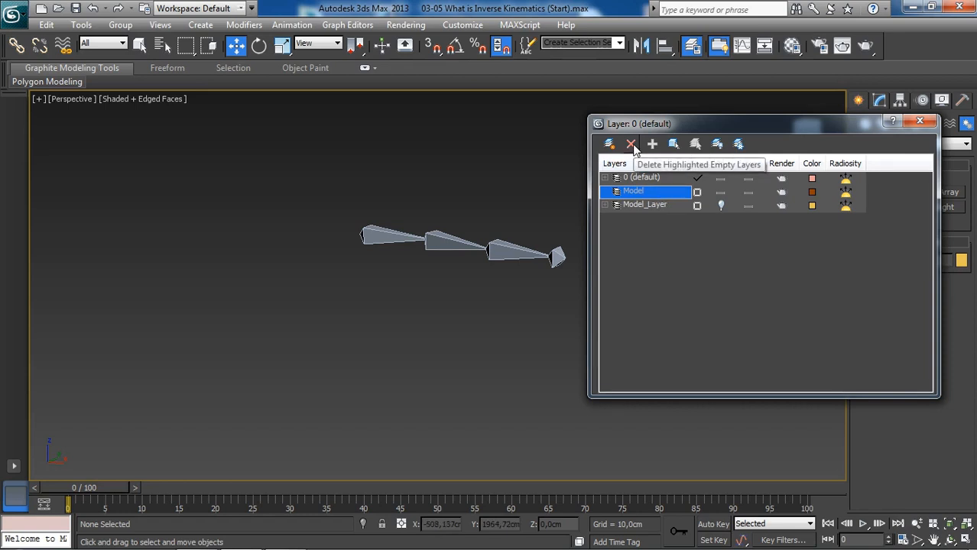
# Step: Delete the empty Model layer
pyautogui.click(630, 144)
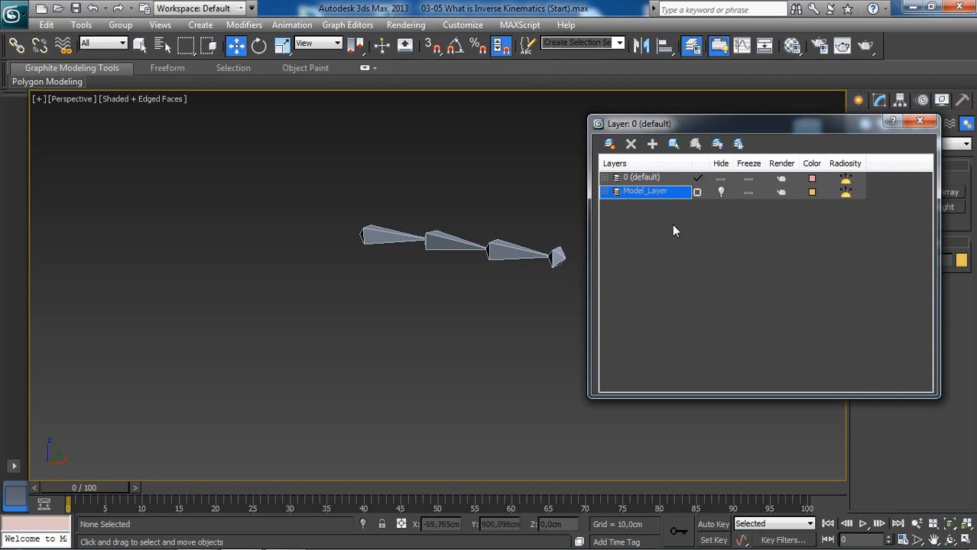
pyautogui.moveTo(497, 230)
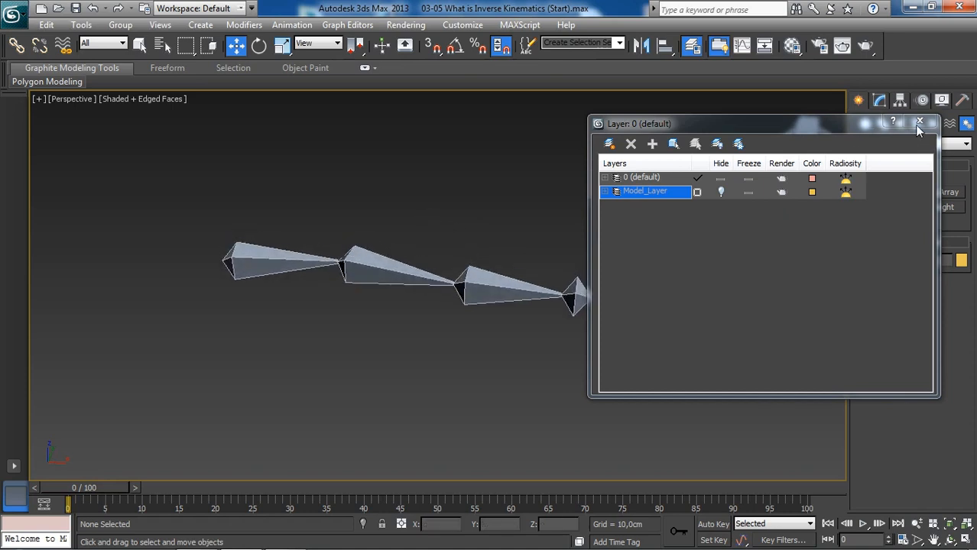
# Step: Close the Layer Manager and select UpperArm_Bone in the Perspective viewport
pyautogui.click(919, 122)
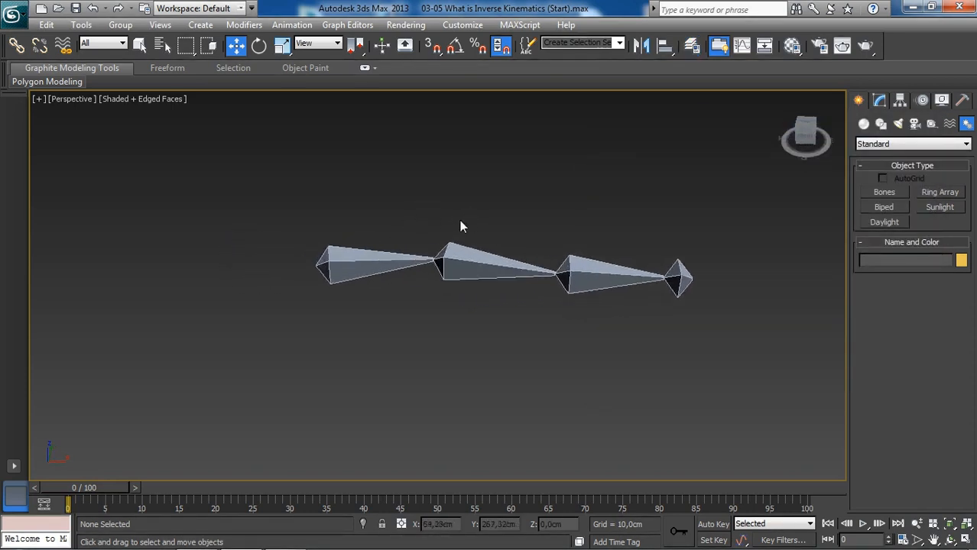
pyautogui.click(367, 264)
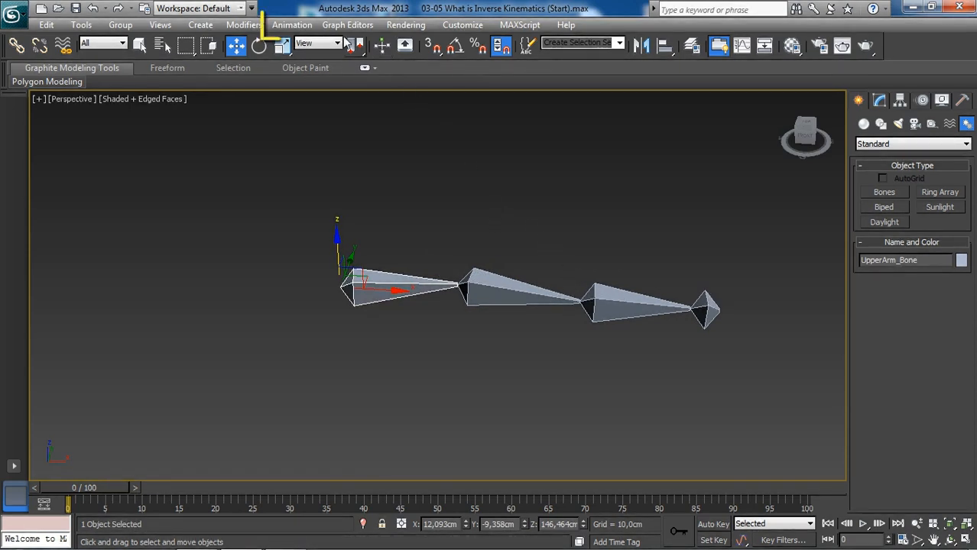
# Step: Start an HI Solver IK chain from UpperArm_Bone via Animation > IK Solvers
pyautogui.click(291, 25)
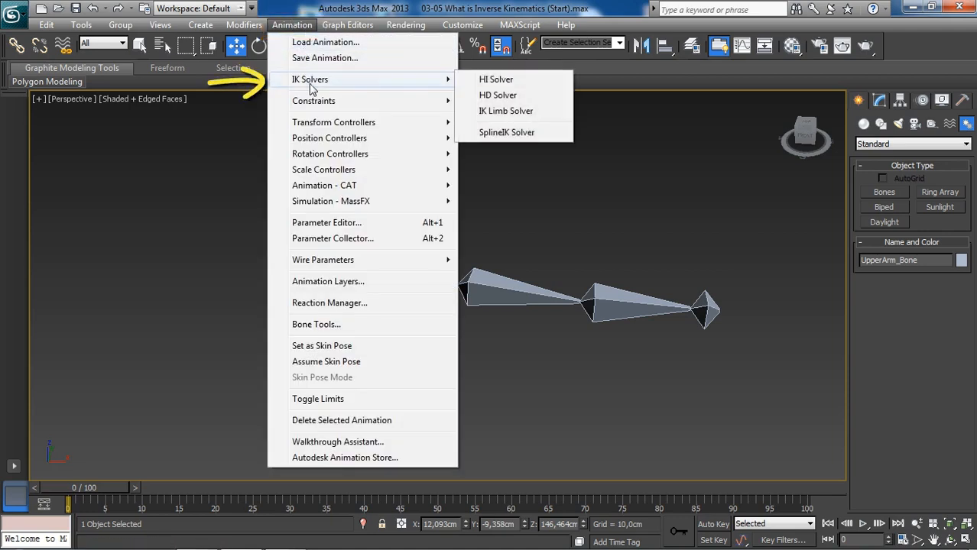
pyautogui.moveTo(496, 79)
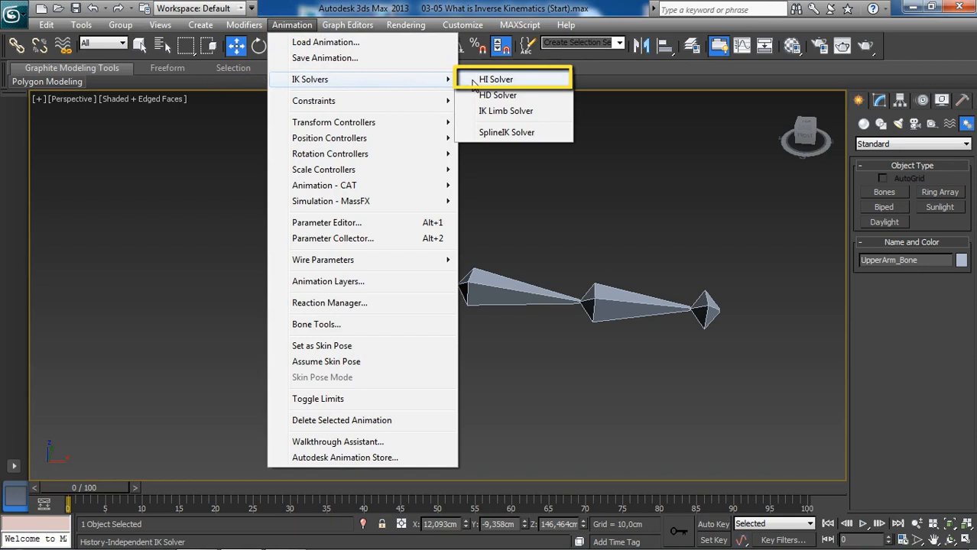
pyautogui.moveTo(527, 82)
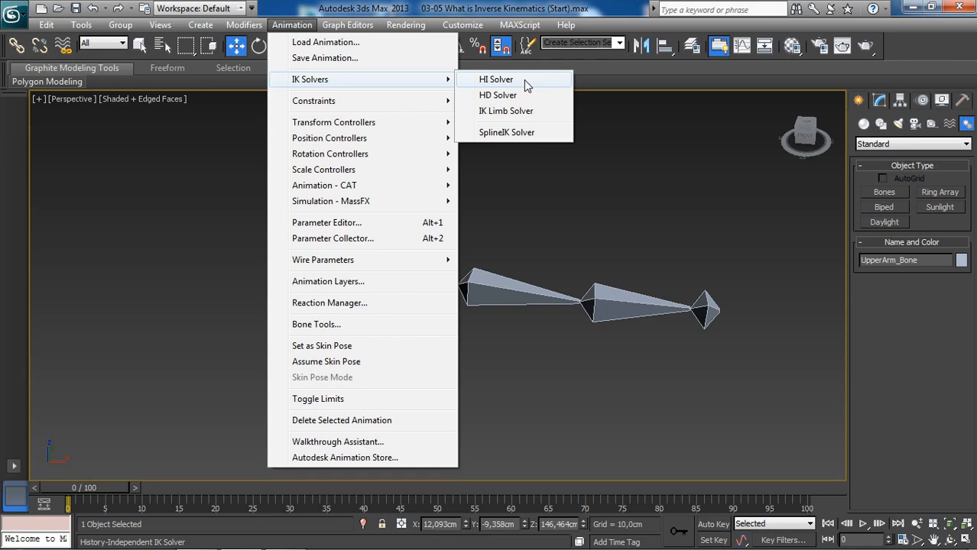
pyautogui.click(495, 79)
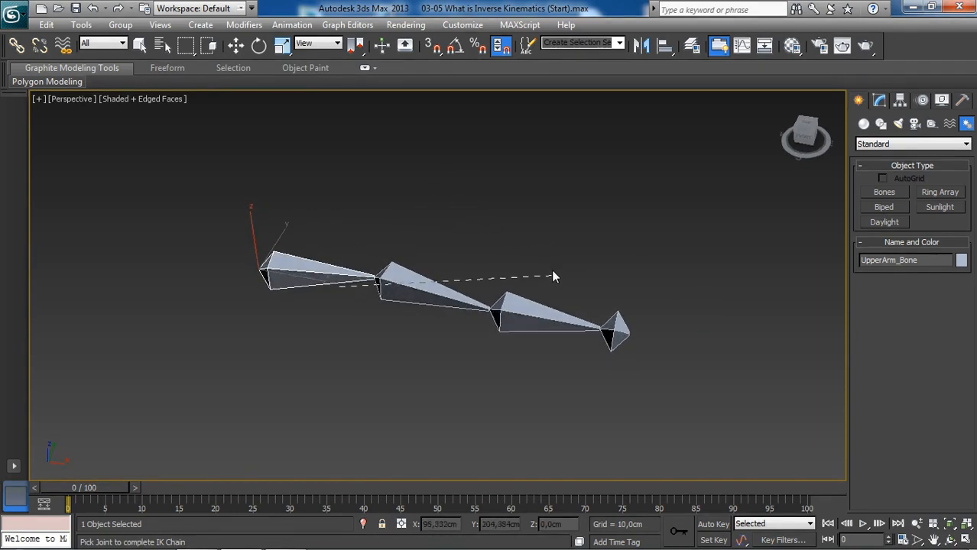
pyautogui.moveTo(529, 311)
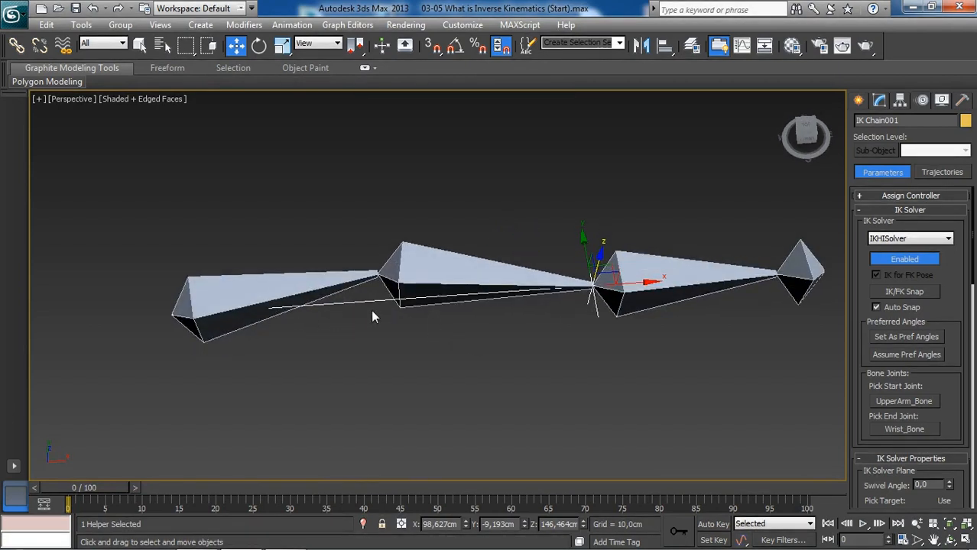
pyautogui.moveTo(380, 304)
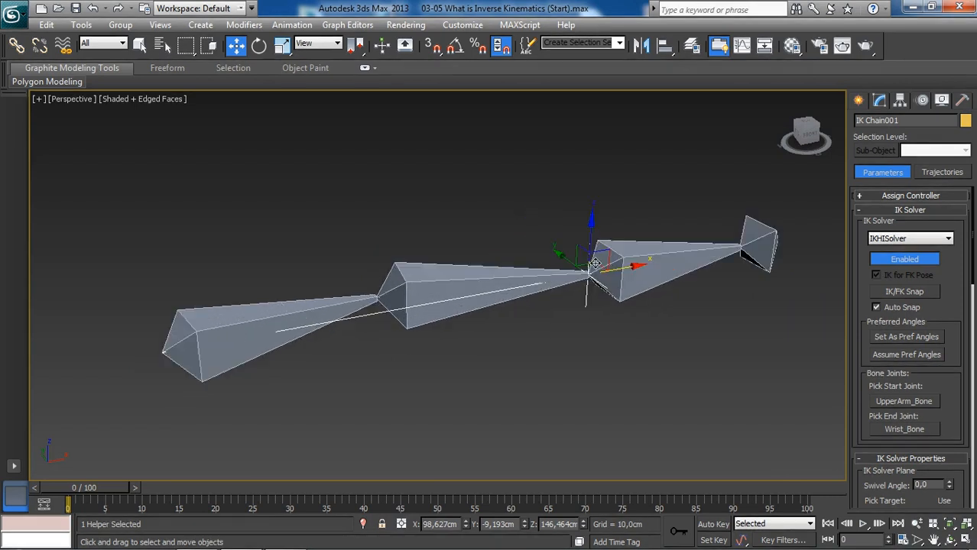
# Step: Drag the IK Chain001 goal to bend the elbow and swing the hand down
pyautogui.moveTo(592, 264); pyautogui.dragTo(569, 279)
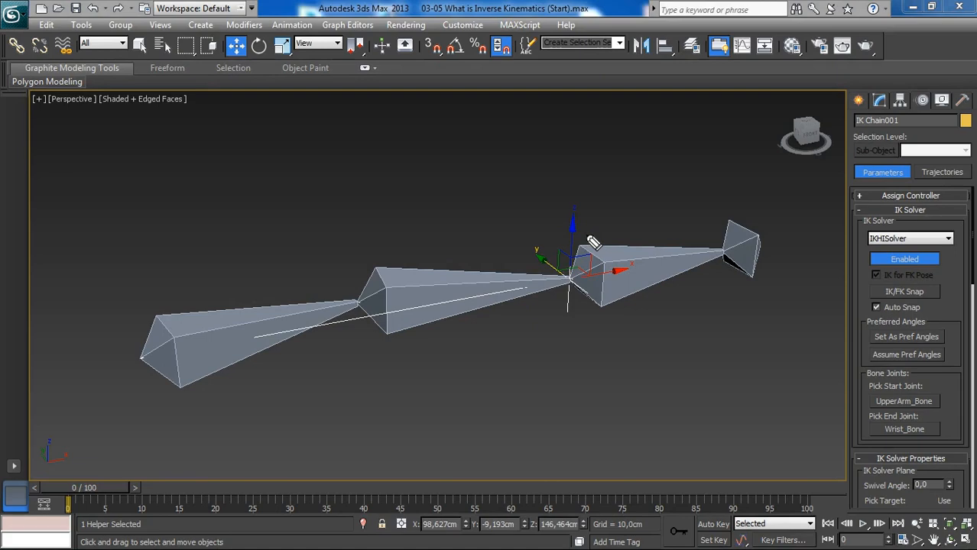
pyautogui.moveTo(585, 274)
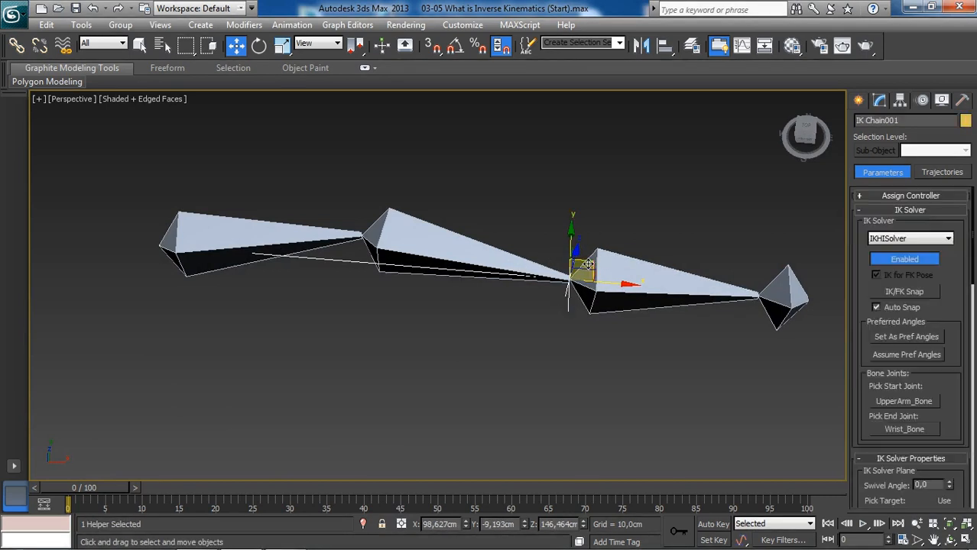
pyautogui.moveTo(588, 264); pyautogui.dragTo(535, 244)
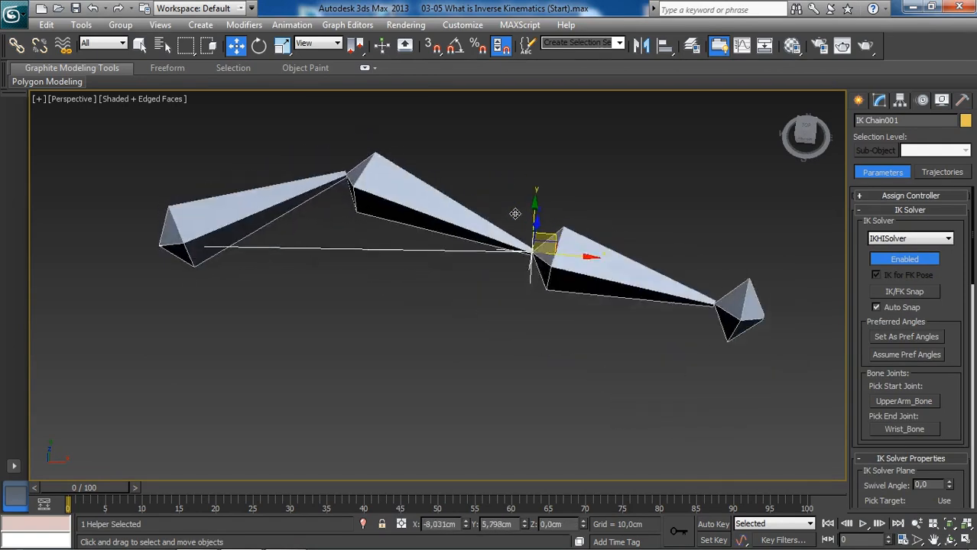
pyautogui.moveTo(536, 245); pyautogui.dragTo(524, 229)
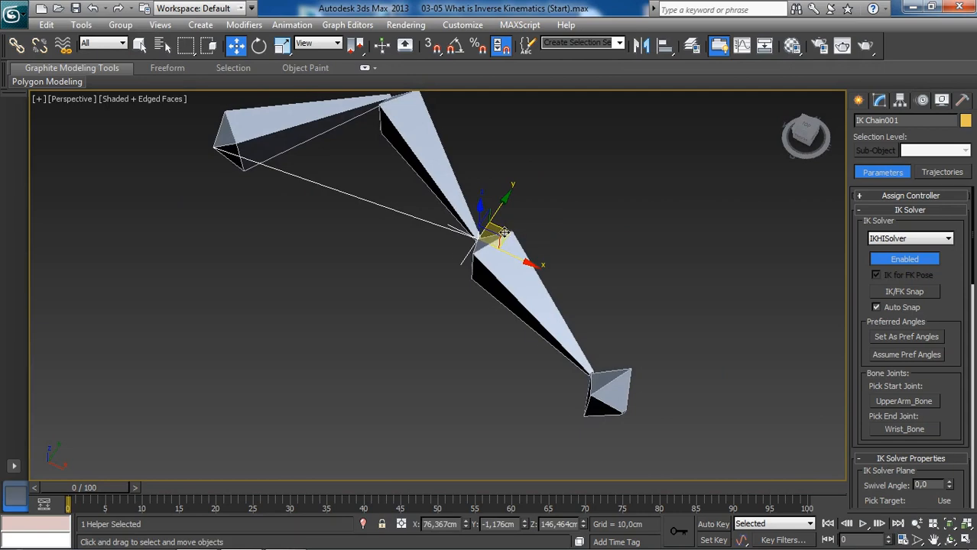
pyautogui.moveTo(501, 233); pyautogui.dragTo(550, 237)
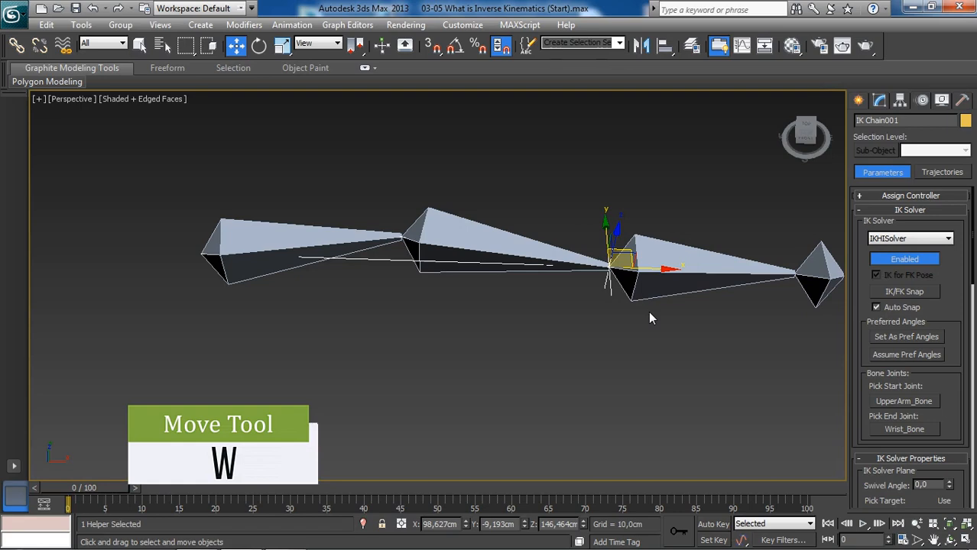
# Step: Drag the IK goal to several positions to bend the elbow and lower the hand
pyautogui.moveTo(619, 264); pyautogui.dragTo(573, 287)
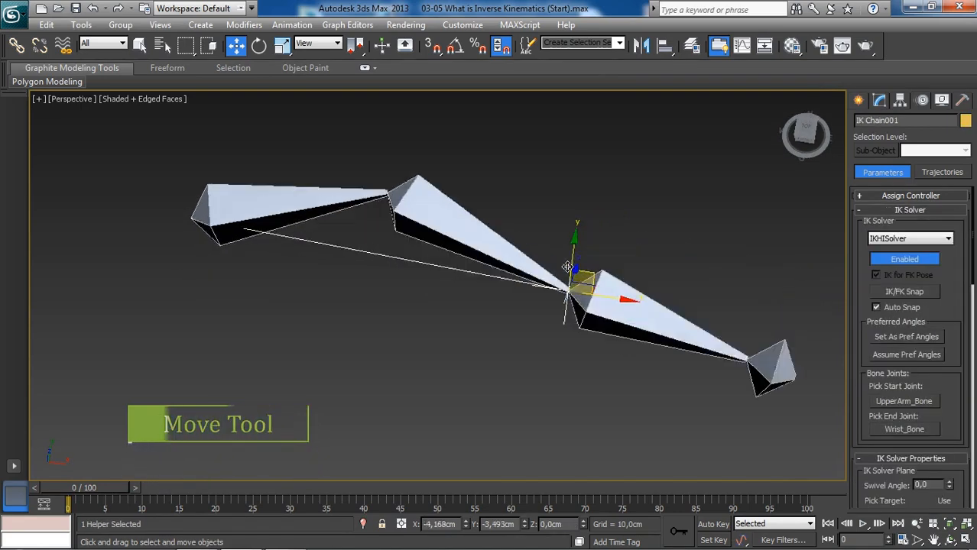
pyautogui.moveTo(573, 283); pyautogui.dragTo(535, 260)
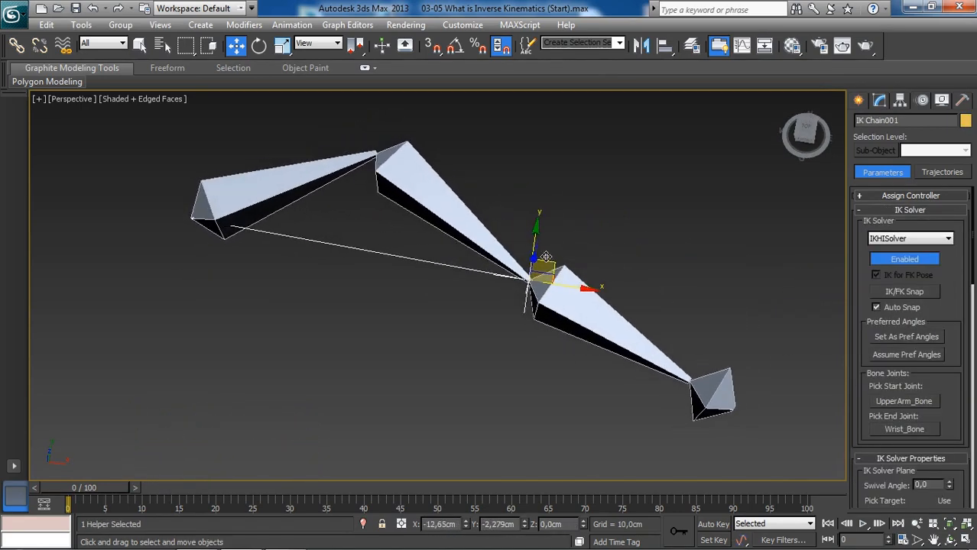
pyautogui.moveTo(542, 275); pyautogui.dragTo(546, 244)
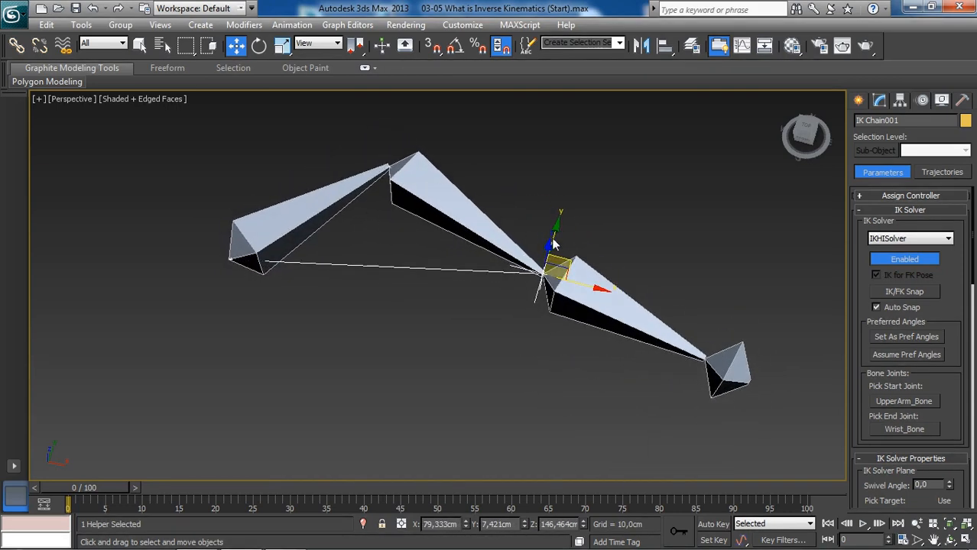
pyautogui.moveTo(577, 145)
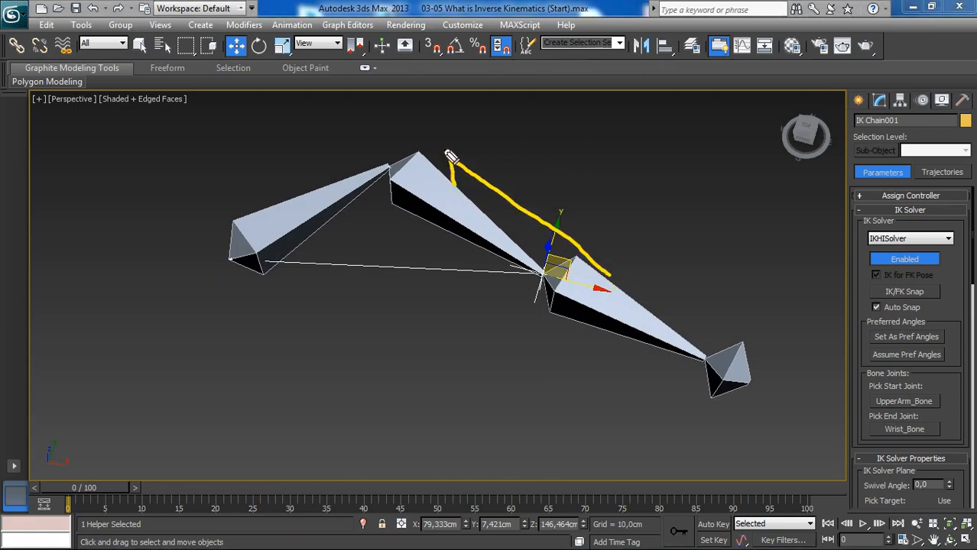
pyautogui.moveTo(451, 161); pyautogui.dragTo(205, 241)
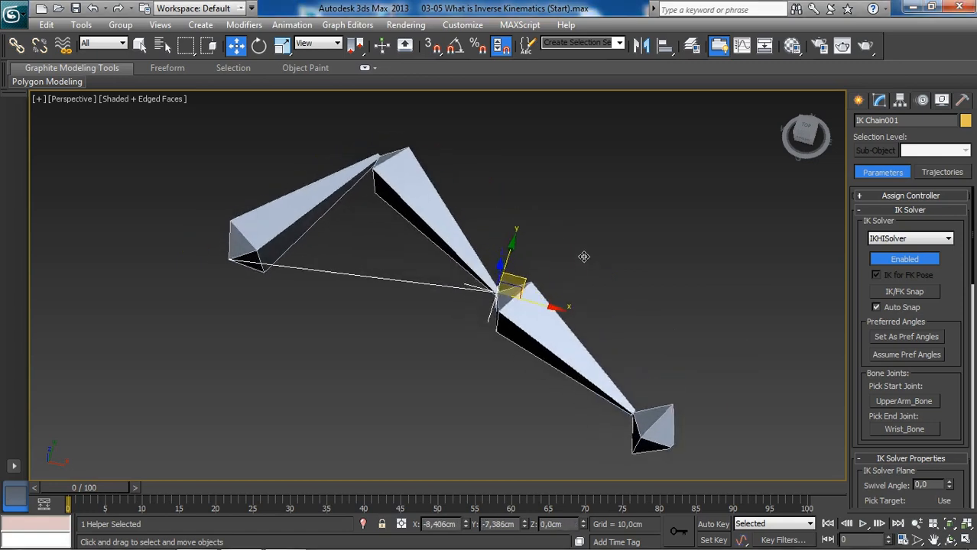
pyautogui.moveTo(513, 286); pyautogui.dragTo(551, 259)
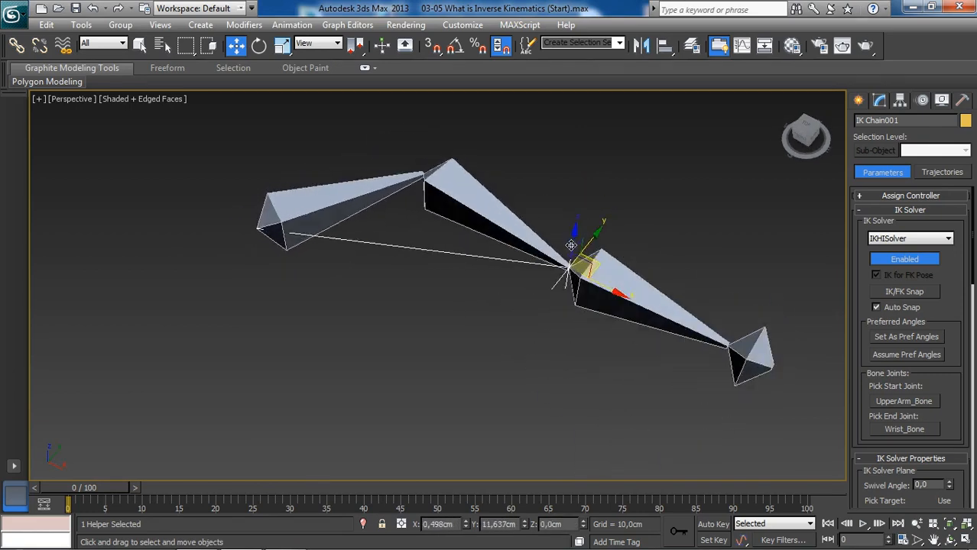
pyautogui.moveTo(572, 245); pyautogui.dragTo(572, 254)
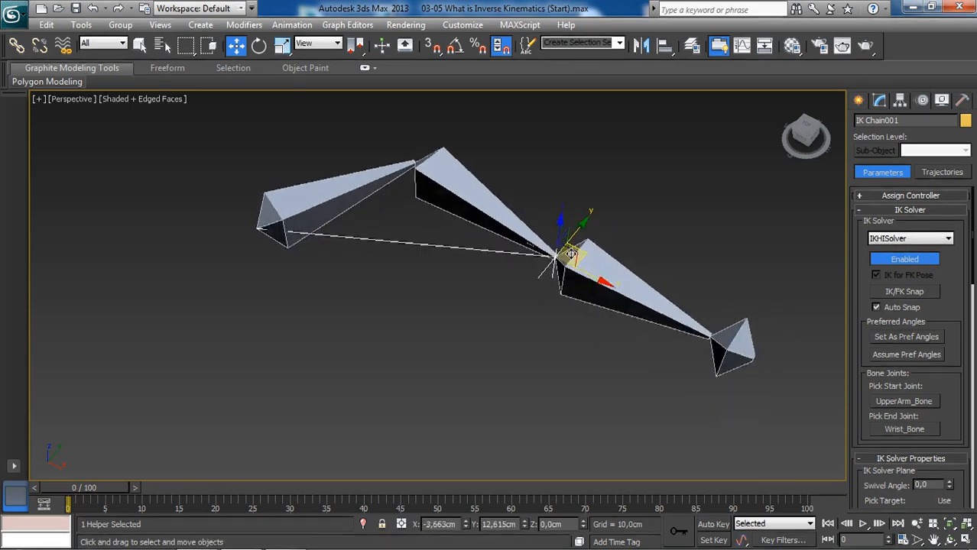
pyautogui.moveTo(570, 252); pyautogui.dragTo(604, 294)
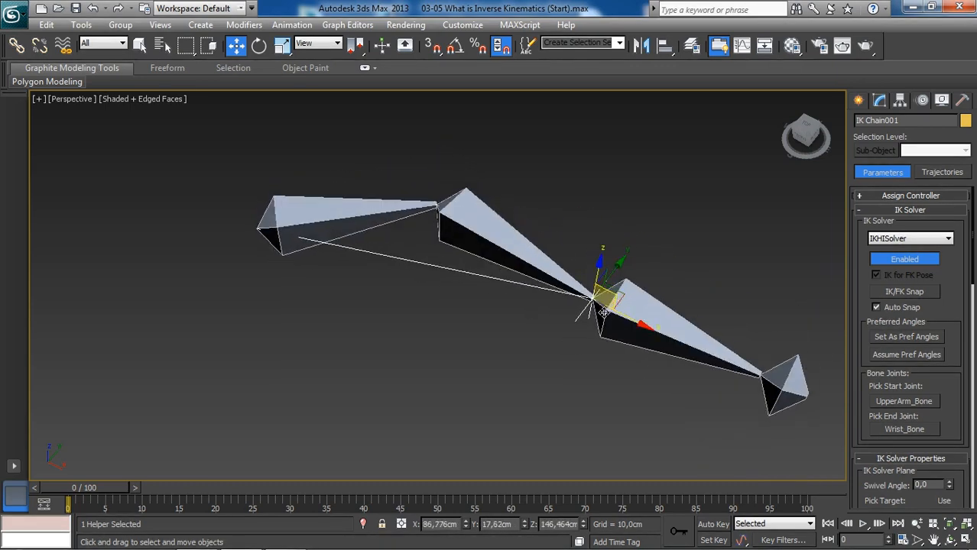
# Step: Keep repositioning the IK goal, finally pulling it outward to straighten the arm
pyautogui.moveTo(604, 310); pyautogui.dragTo(611, 305)
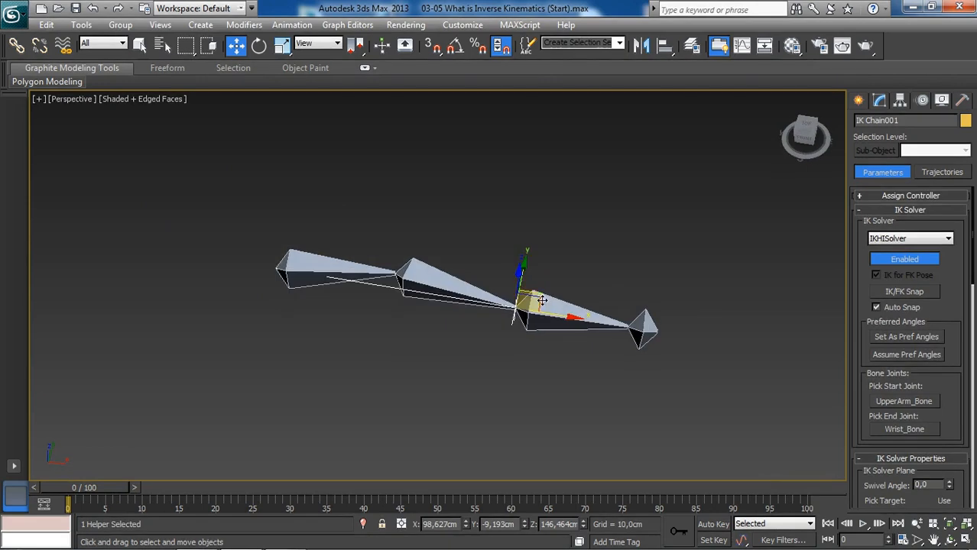
pyautogui.moveTo(539, 298); pyautogui.dragTo(512, 272)
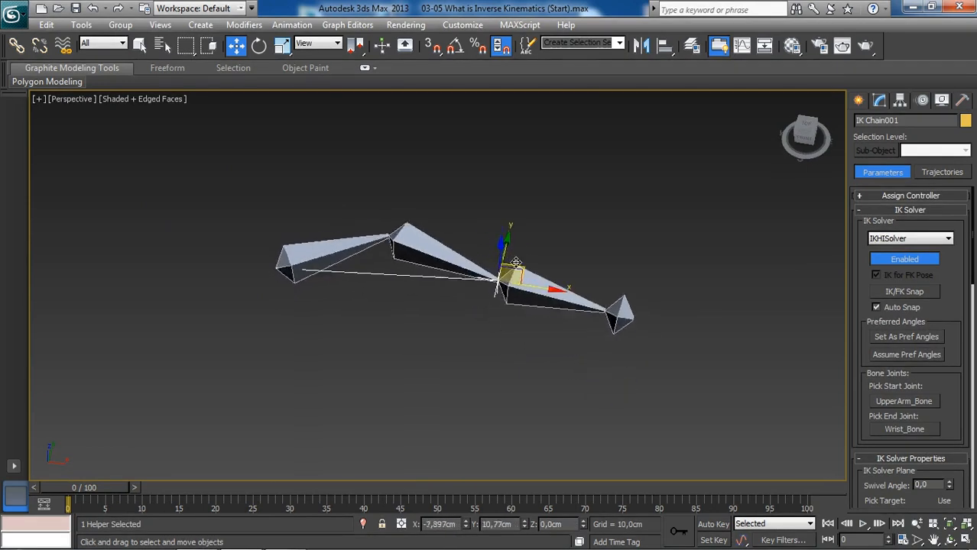
pyautogui.moveTo(512, 275); pyautogui.dragTo(504, 276)
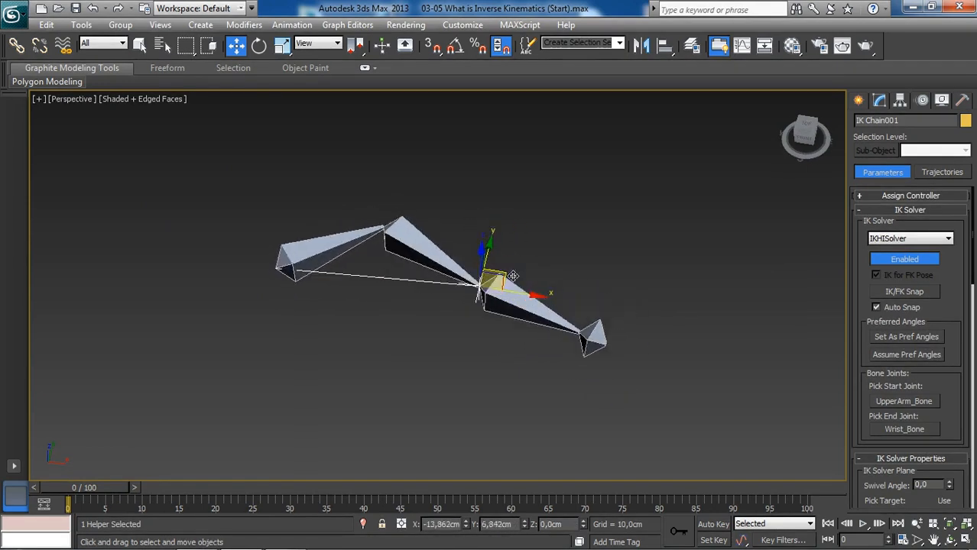
pyautogui.moveTo(493, 277); pyautogui.dragTo(500, 278)
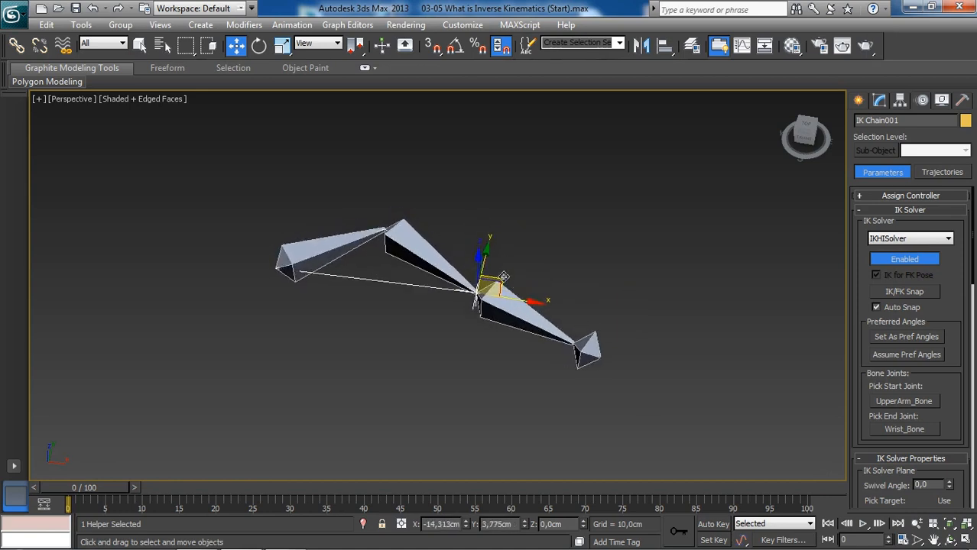
pyautogui.moveTo(501, 286); pyautogui.dragTo(500, 279)
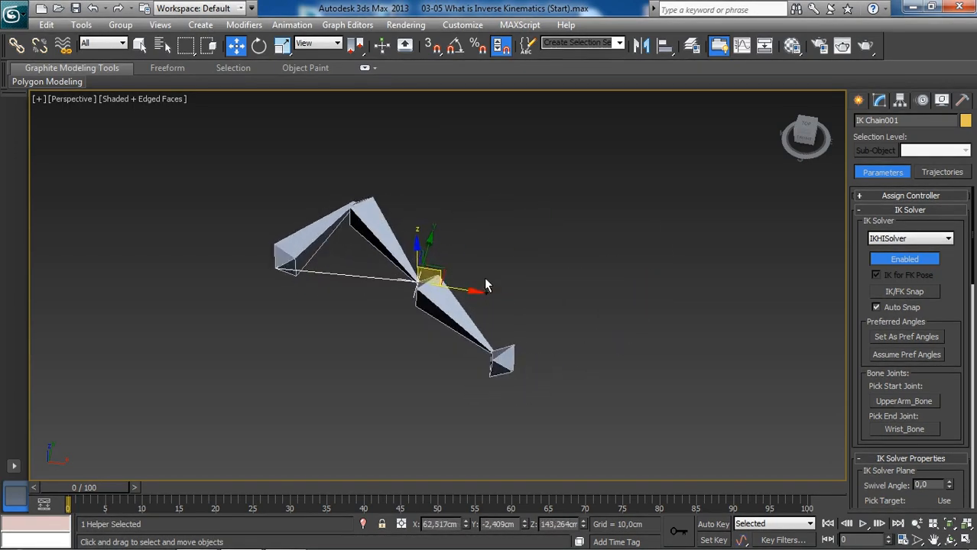
pyautogui.moveTo(439, 287); pyautogui.dragTo(481, 287)
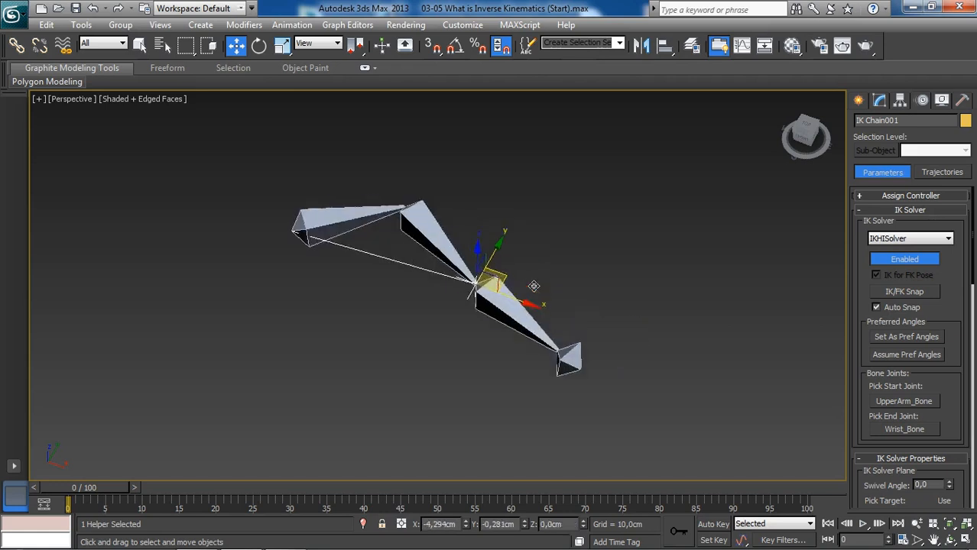
pyautogui.moveTo(534, 286); pyautogui.dragTo(478, 272)
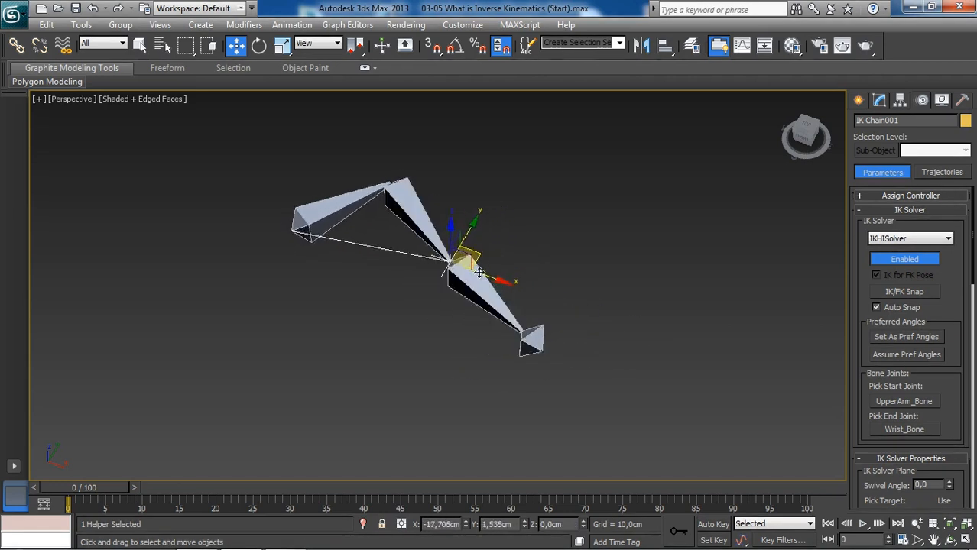
pyautogui.moveTo(478, 260); pyautogui.dragTo(485, 271)
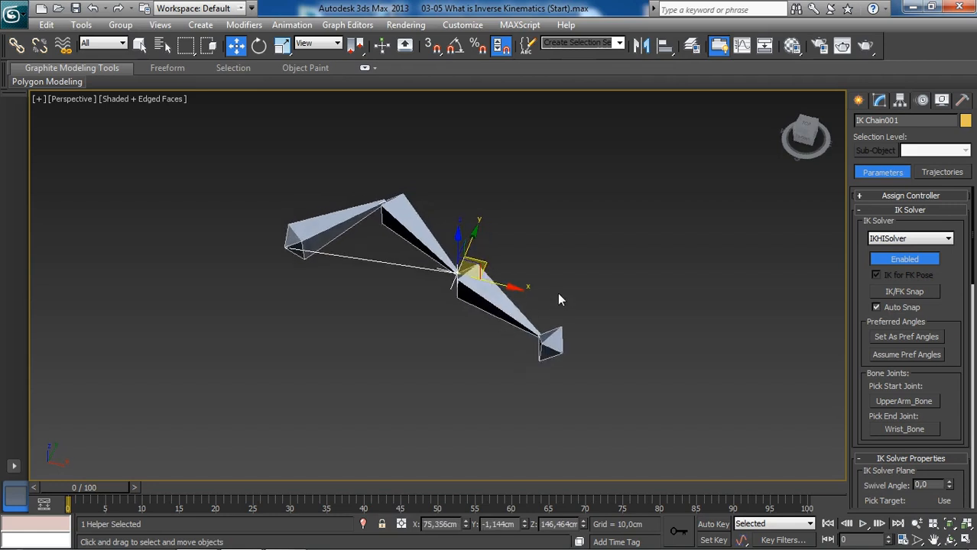
pyautogui.moveTo(470, 267); pyautogui.dragTo(535, 298)
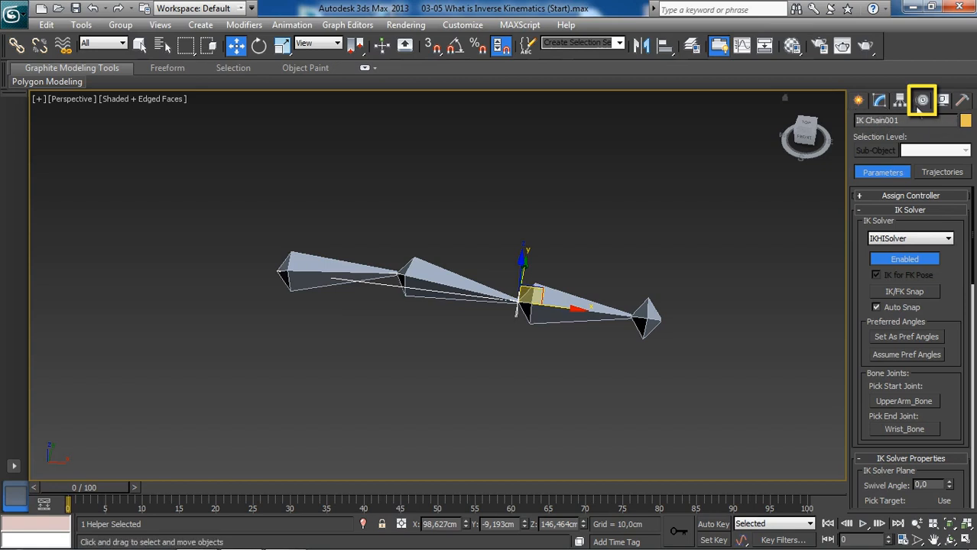
pyautogui.moveTo(923, 100)
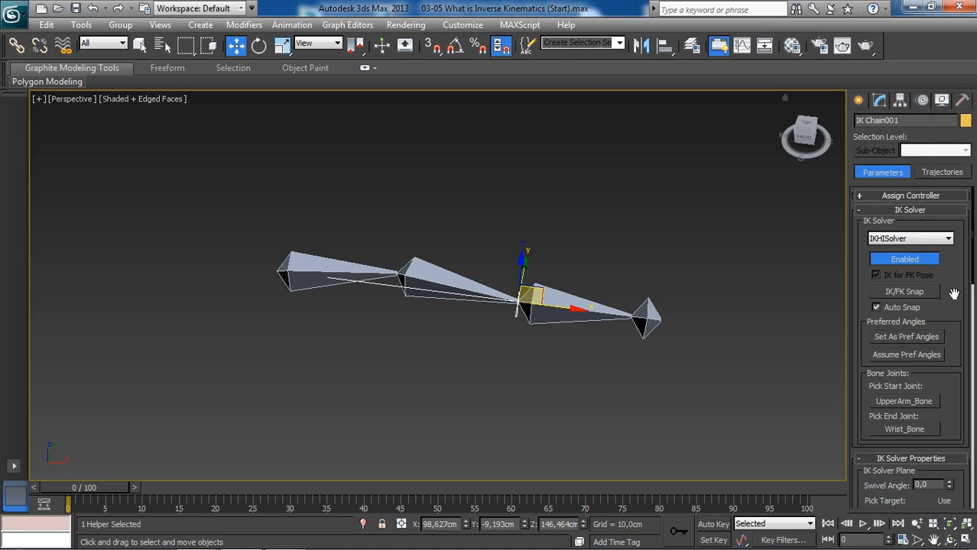
pyautogui.scroll(-3)
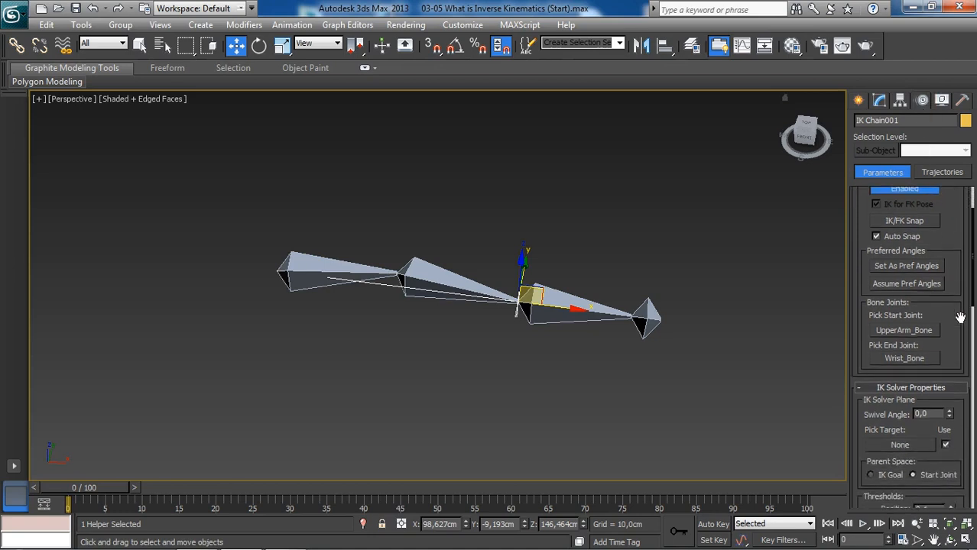
pyautogui.scroll(-3)
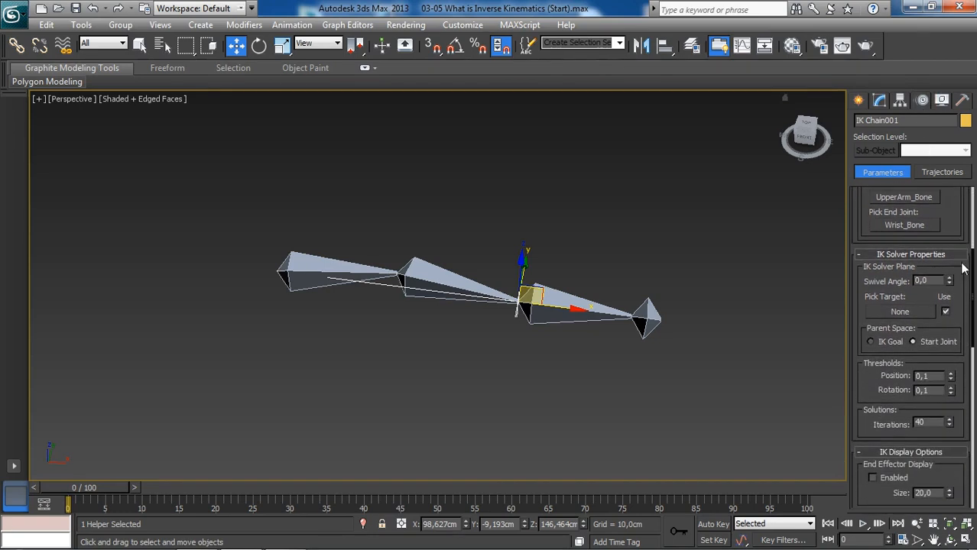
pyautogui.scroll(-3)
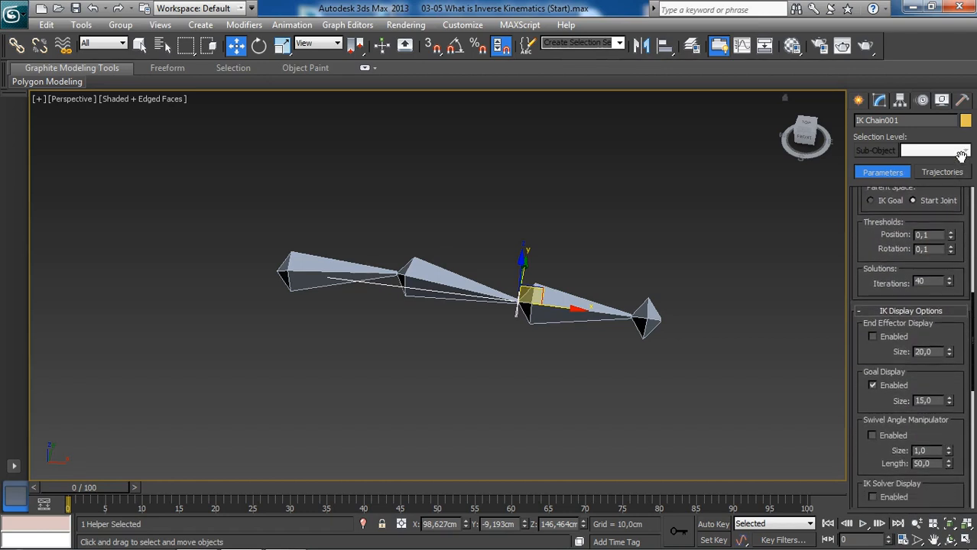
pyautogui.scroll(-3)
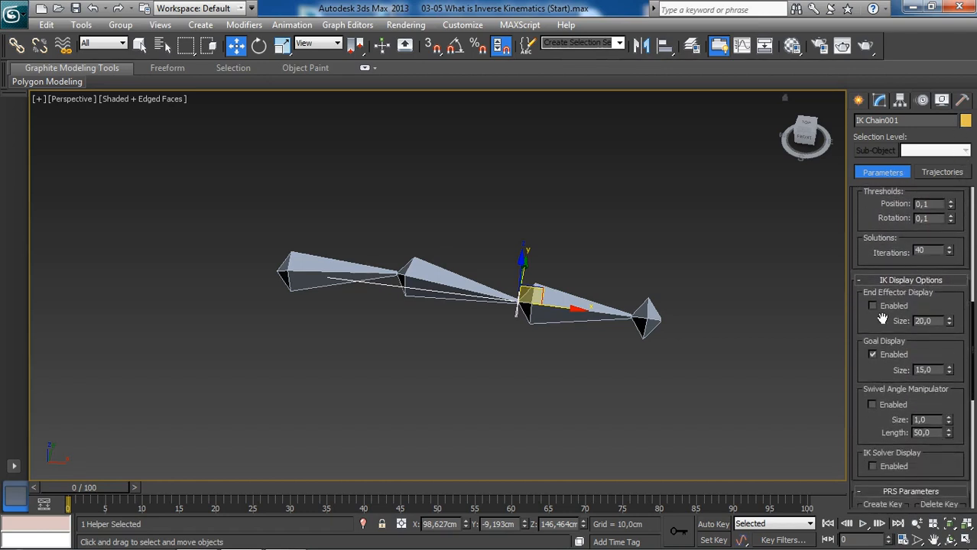
pyautogui.scroll(3)
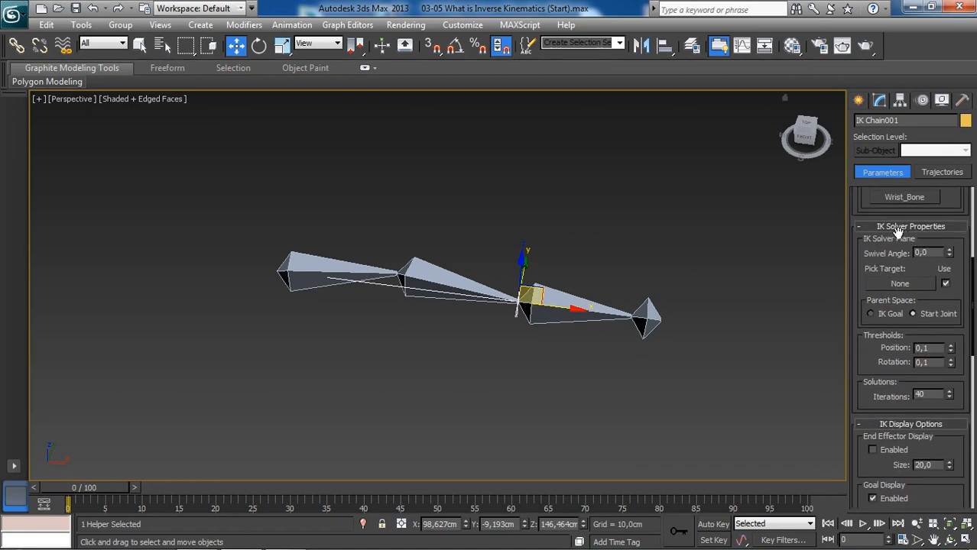
pyautogui.moveTo(961, 296)
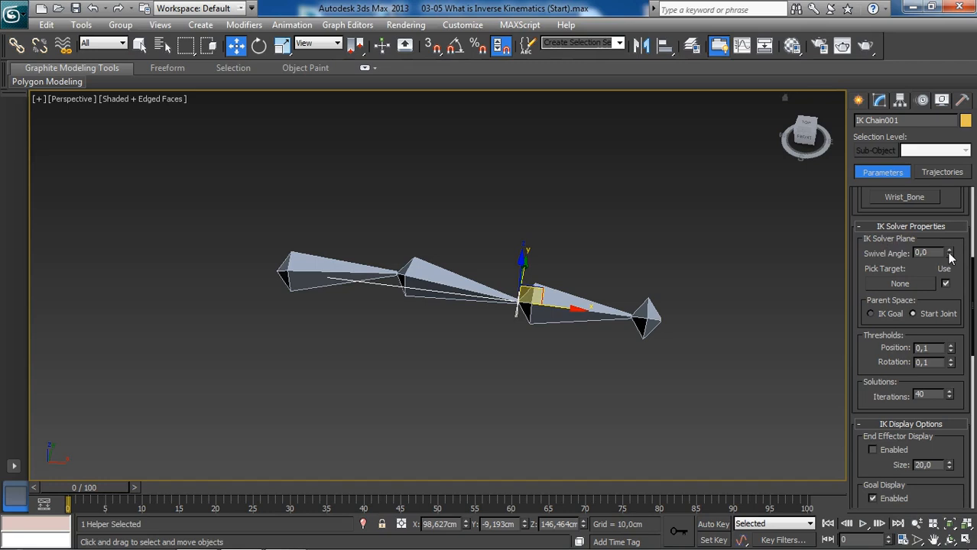
pyautogui.click(950, 250)
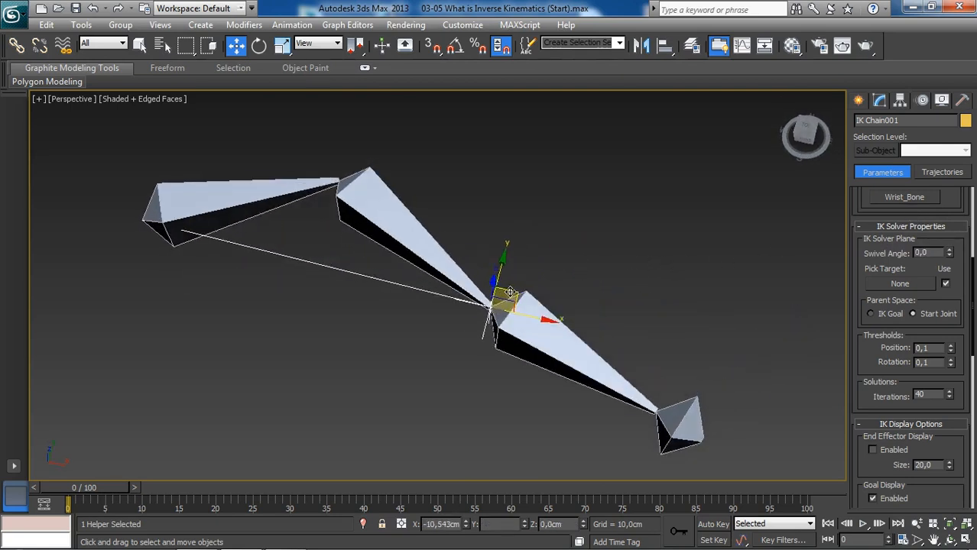
# Step: Orbit the Perspective view around the arm chain and back toward the front
pyautogui.moveTo(505, 290); pyautogui.dragTo(489, 313)
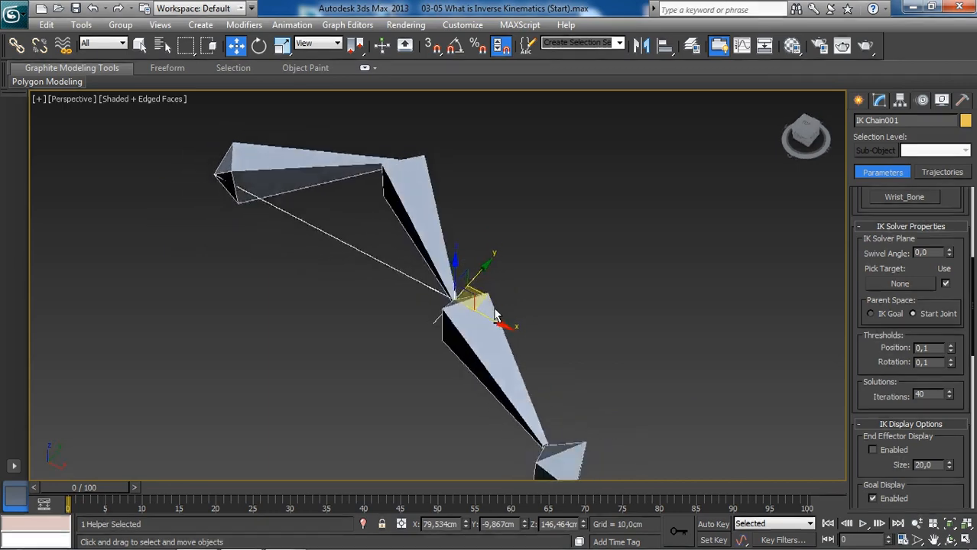
pyautogui.moveTo(489, 305); pyautogui.dragTo(520, 304)
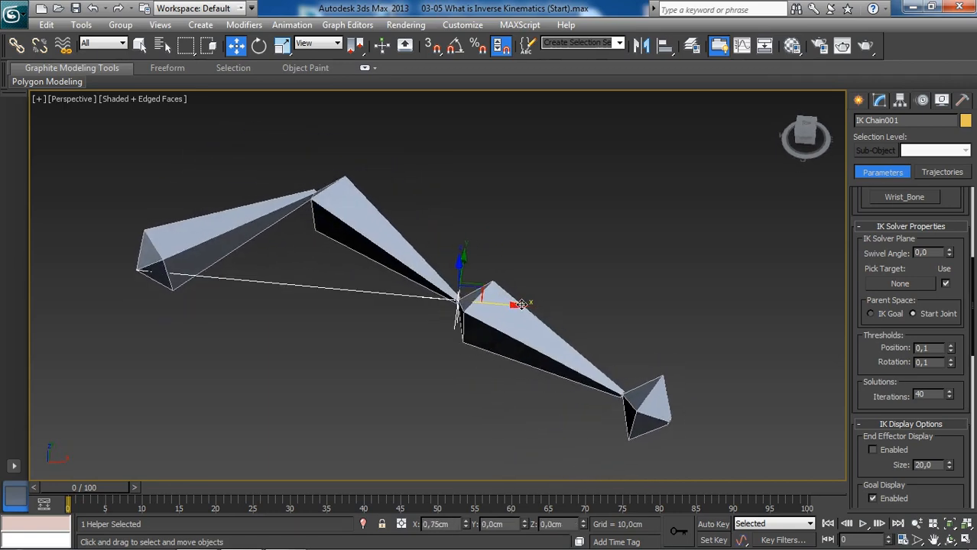
pyautogui.moveTo(520, 306); pyautogui.dragTo(512, 312)
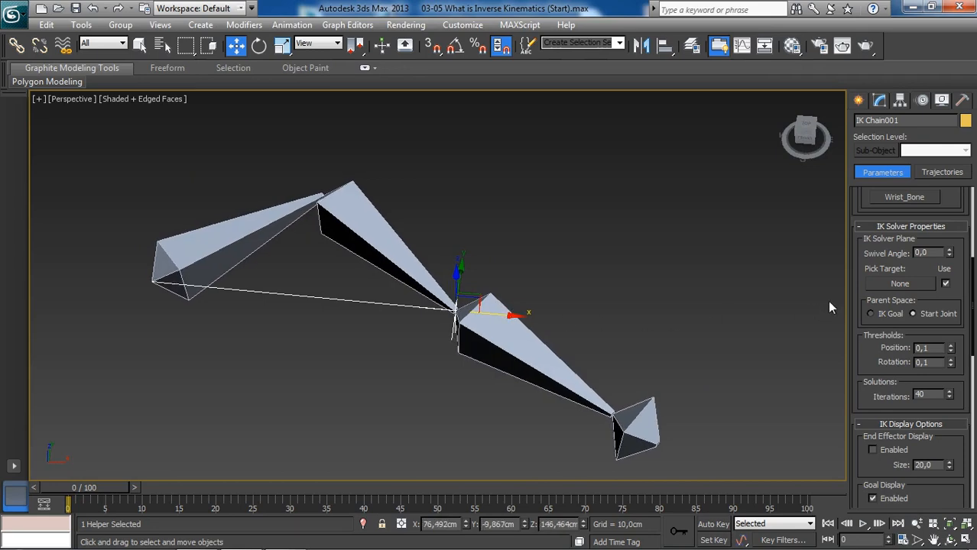
pyautogui.moveTo(953, 260)
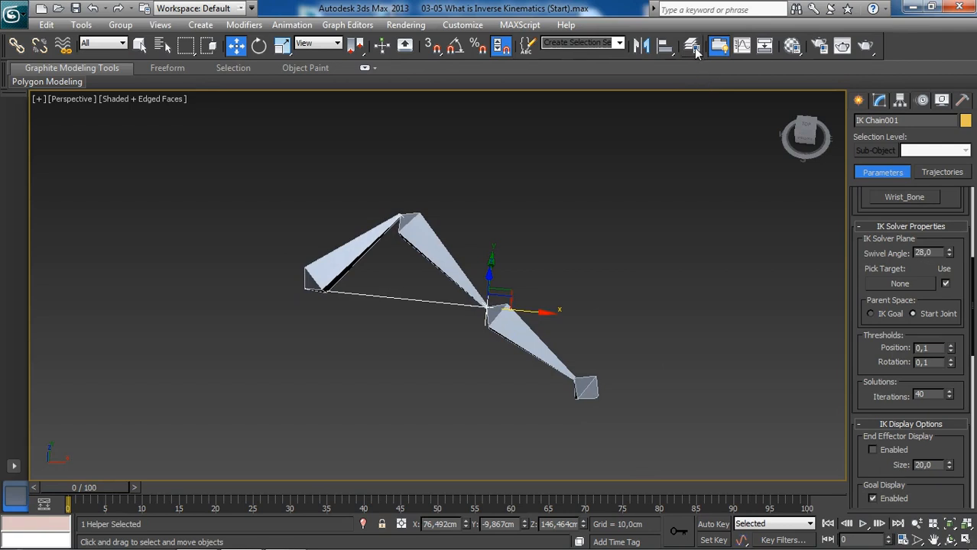
# Step: Open the scene layer list from the main toolbar
pyautogui.click(692, 46)
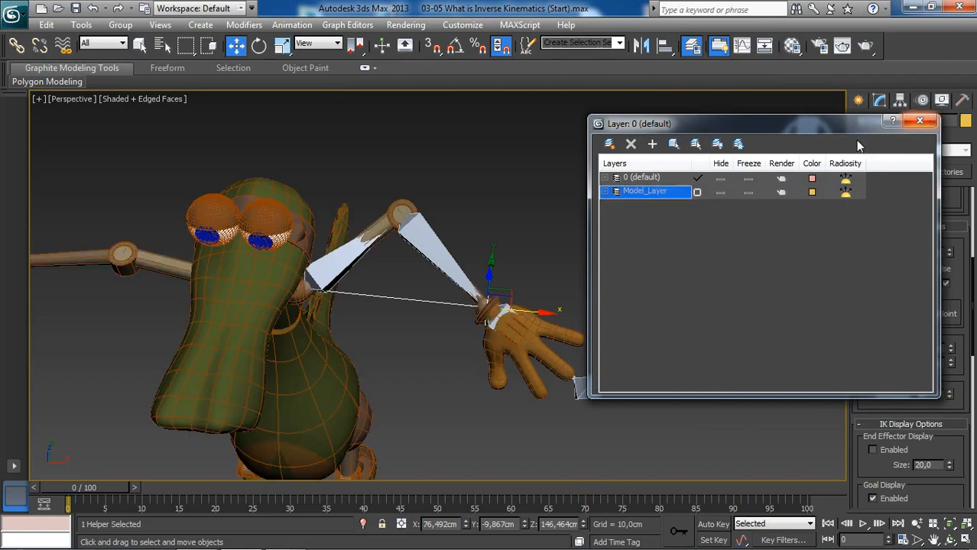
pyautogui.moveTo(722, 200)
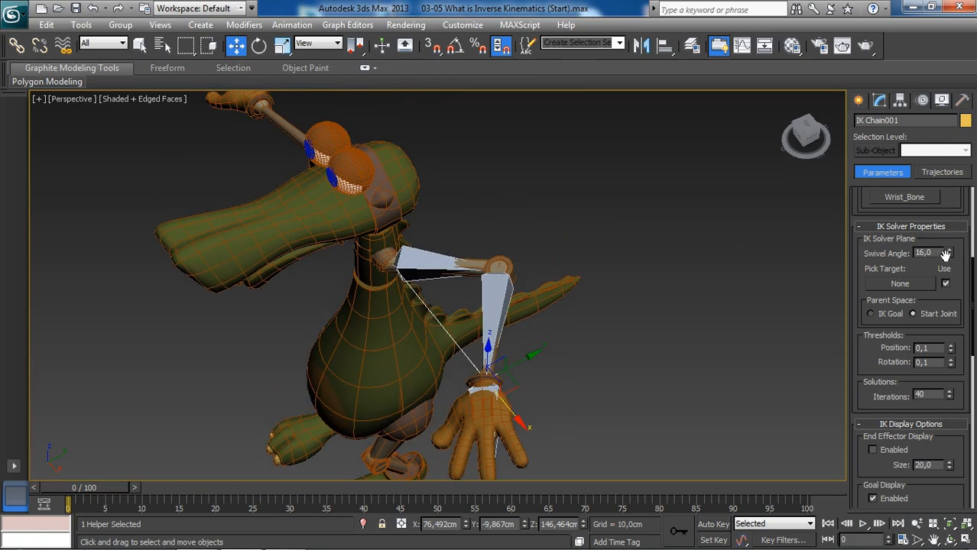
pyautogui.moveTo(950, 257)
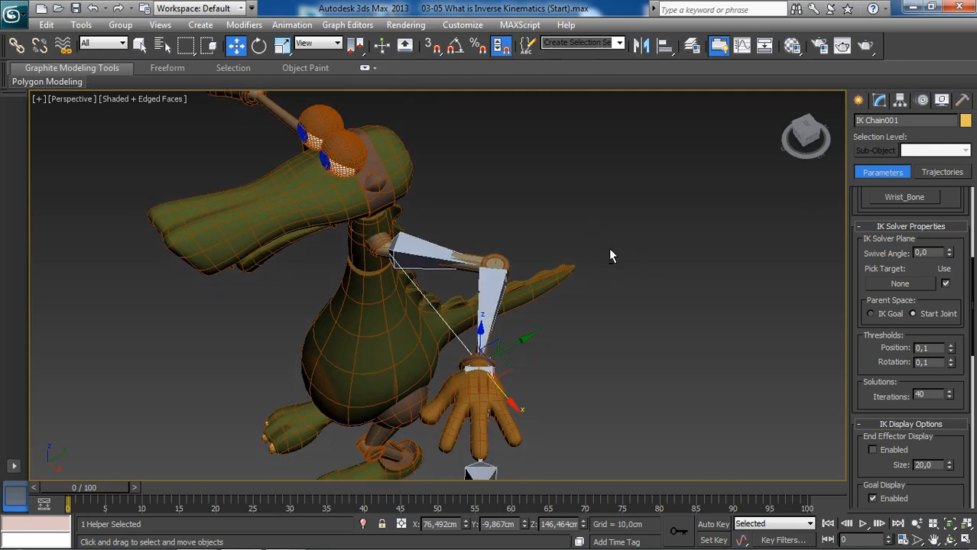
# Step: Drag the wrist goal to bring the crocodile's hand up toward the body, zooming in
pyautogui.moveTo(611, 256); pyautogui.dragTo(516, 331)
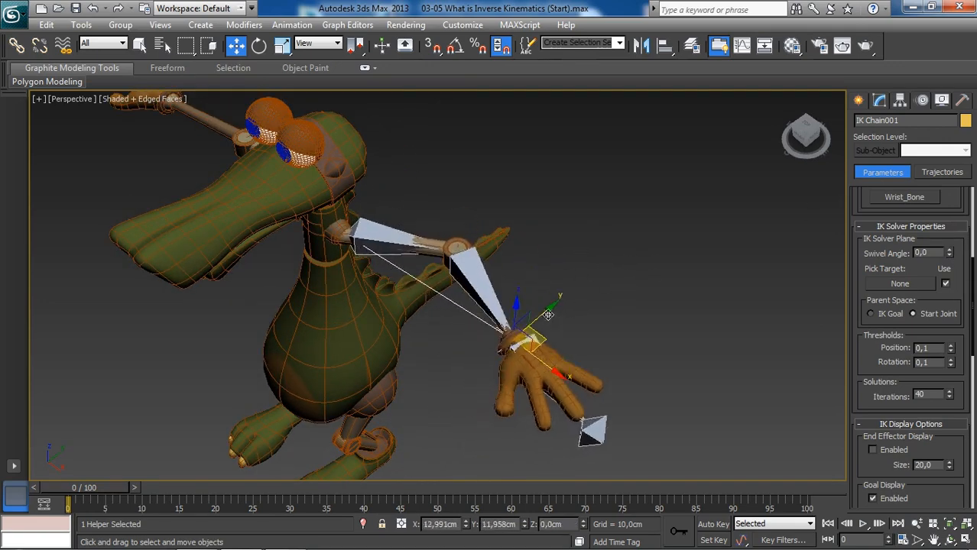
pyautogui.moveTo(549, 314); pyautogui.dragTo(524, 305)
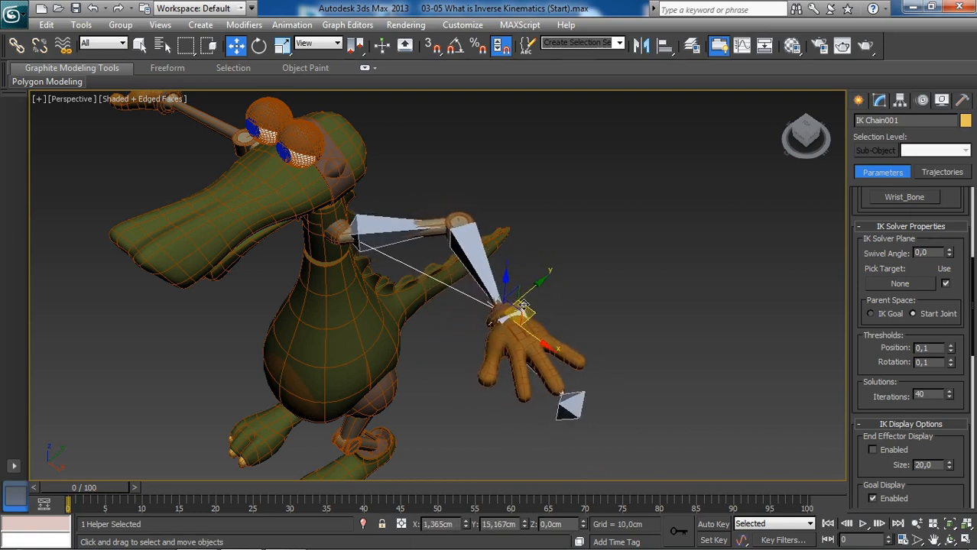
pyautogui.moveTo(523, 306); pyautogui.dragTo(493, 309)
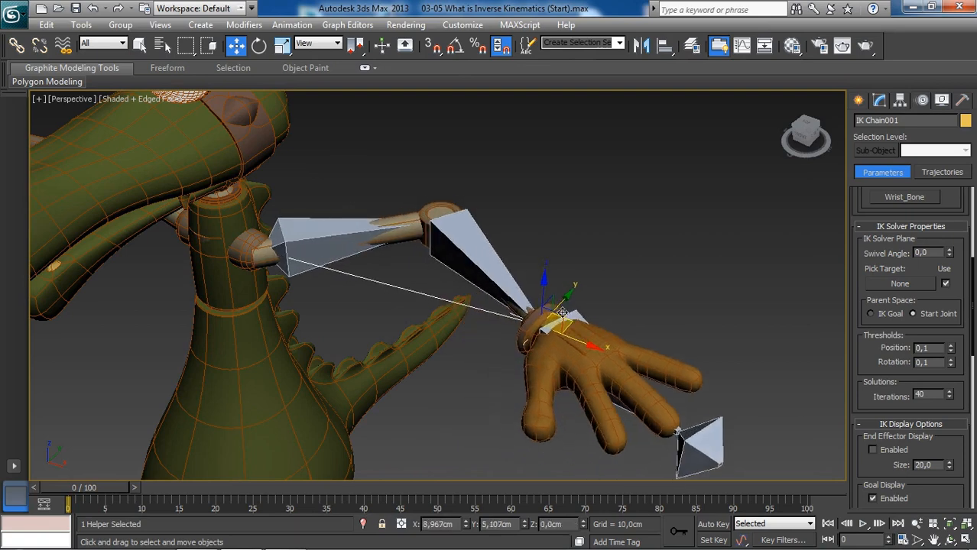
pyautogui.moveTo(561, 312); pyautogui.dragTo(538, 321)
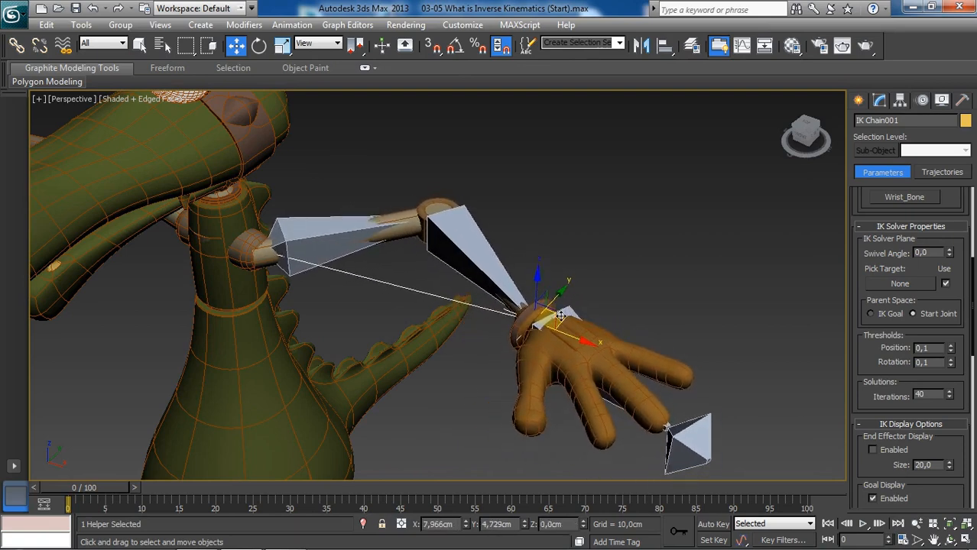
pyautogui.moveTo(558, 316); pyautogui.dragTo(556, 312)
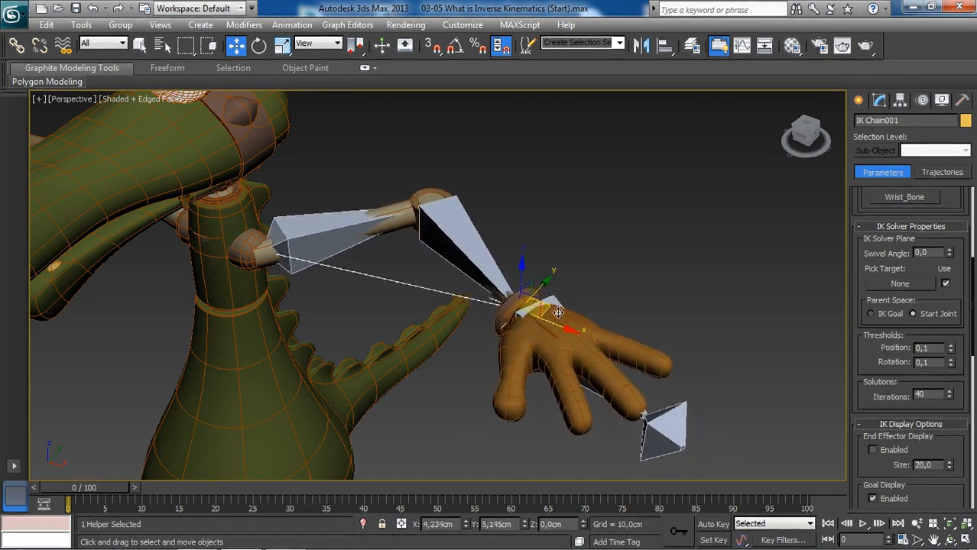
pyautogui.moveTo(558, 312); pyautogui.dragTo(549, 305)
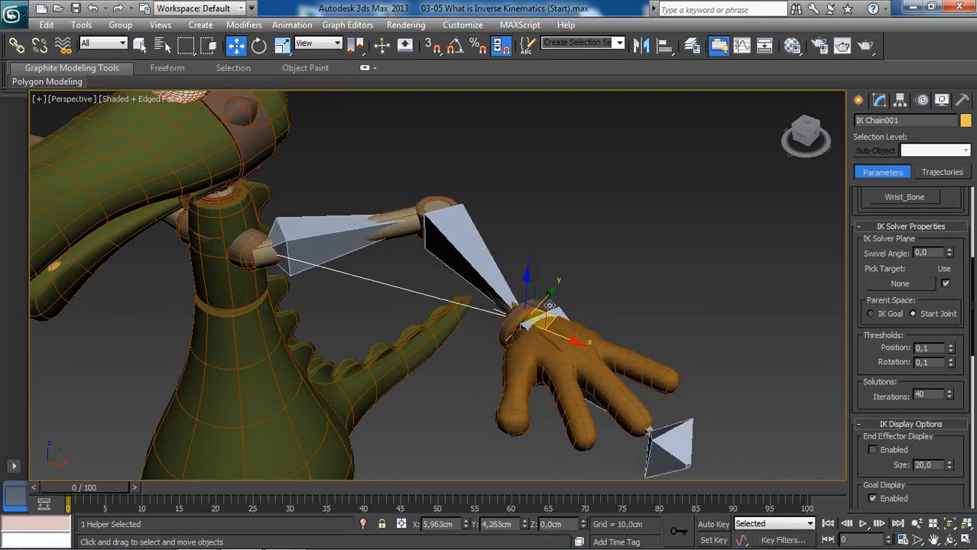
pyautogui.moveTo(548, 306); pyautogui.dragTo(513, 298)
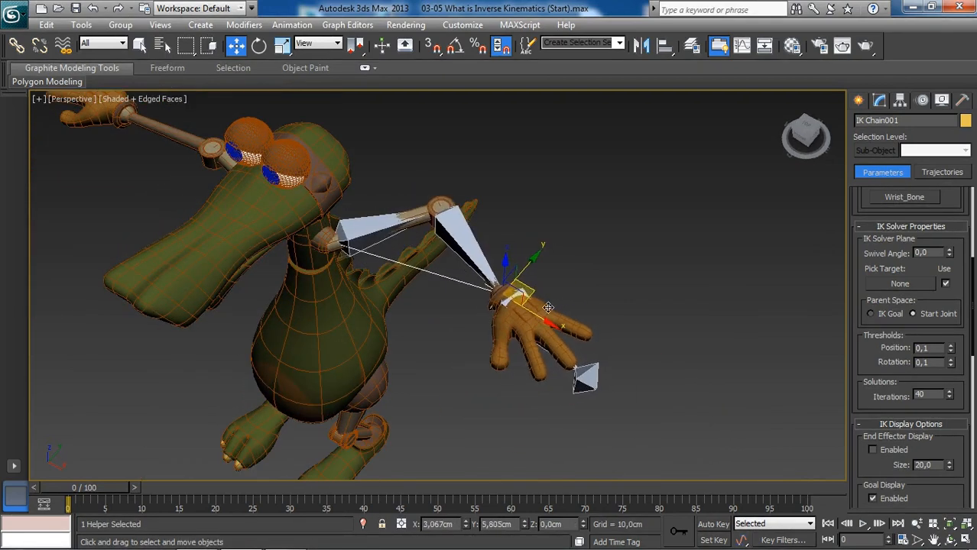
# Step: Extend the arm, bend the elbow back in, and nudge the hand slightly upward
pyautogui.moveTo(548, 307); pyautogui.dragTo(506, 294)
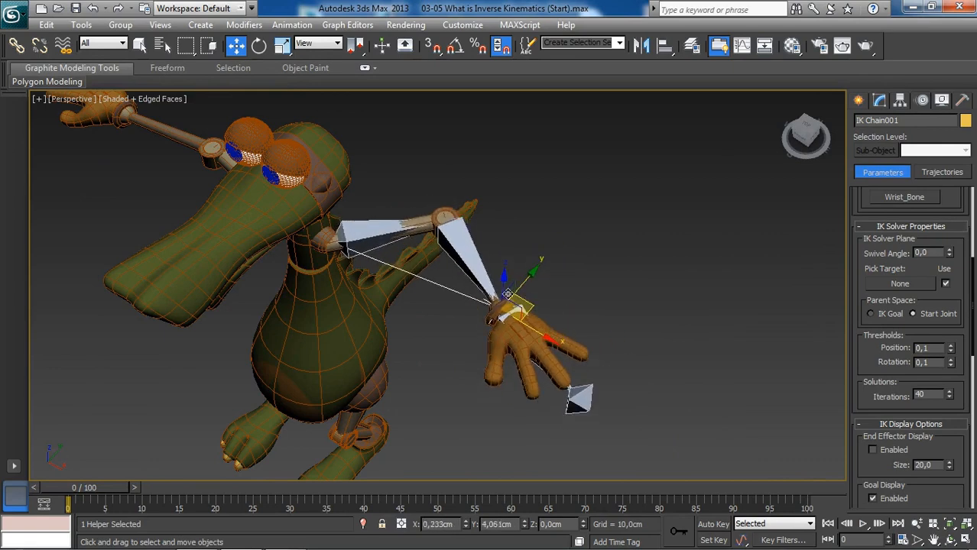
pyautogui.moveTo(507, 296); pyautogui.dragTo(504, 314)
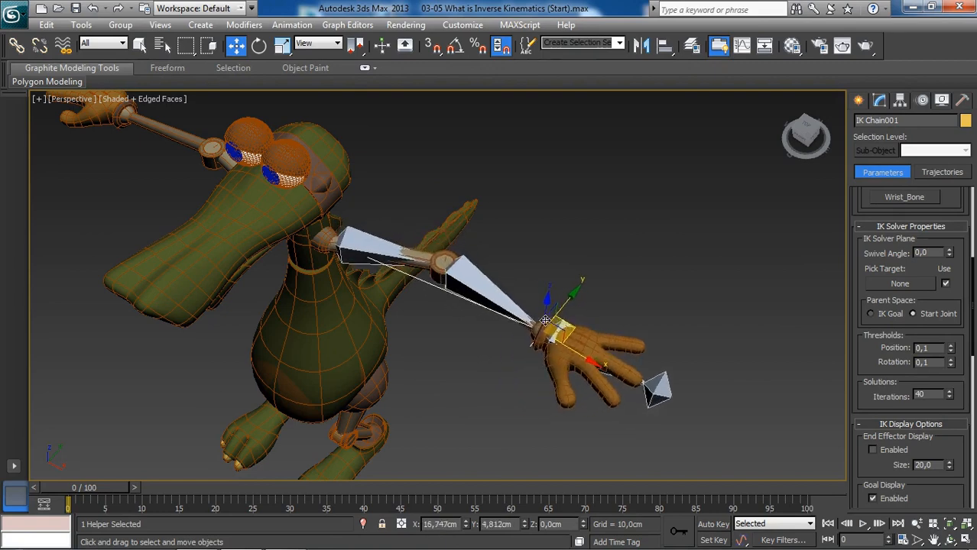
pyautogui.moveTo(546, 321); pyautogui.dragTo(539, 295)
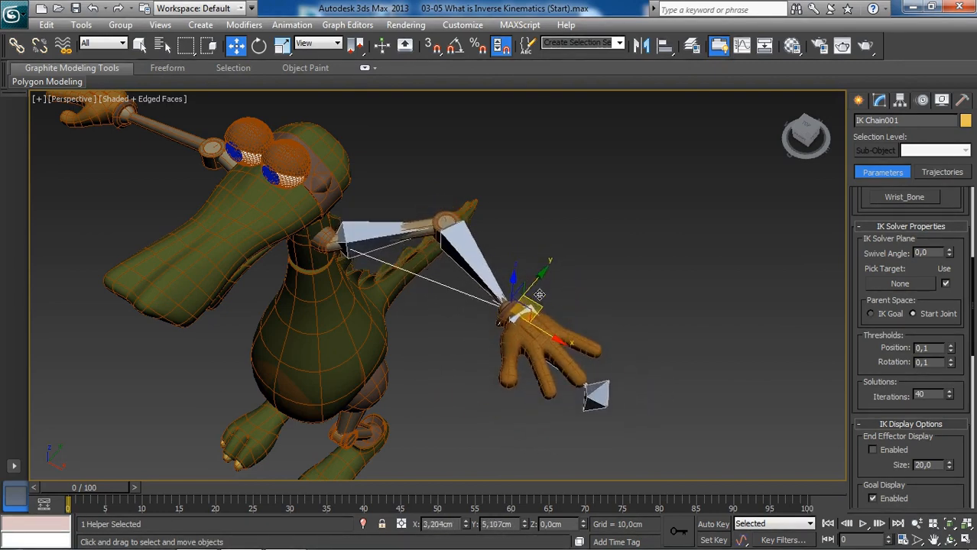
pyautogui.moveTo(539, 294); pyautogui.dragTo(535, 314)
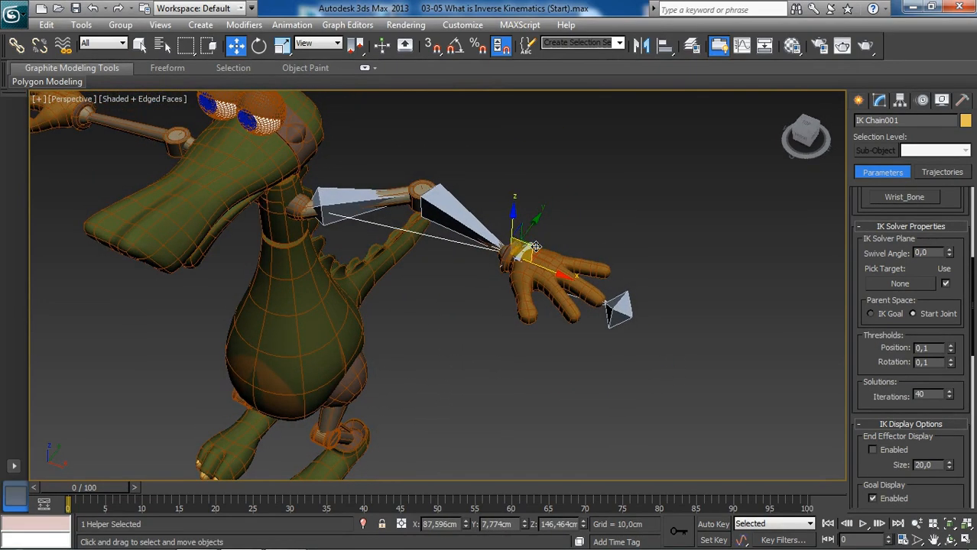
pyautogui.moveTo(535, 246); pyautogui.dragTo(524, 252)
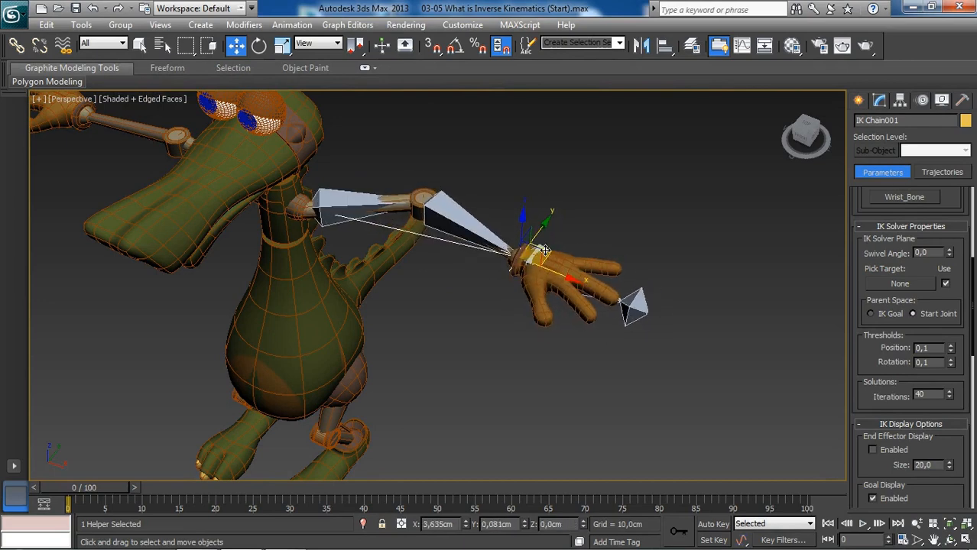
pyautogui.moveTo(547, 252); pyautogui.dragTo(542, 263)
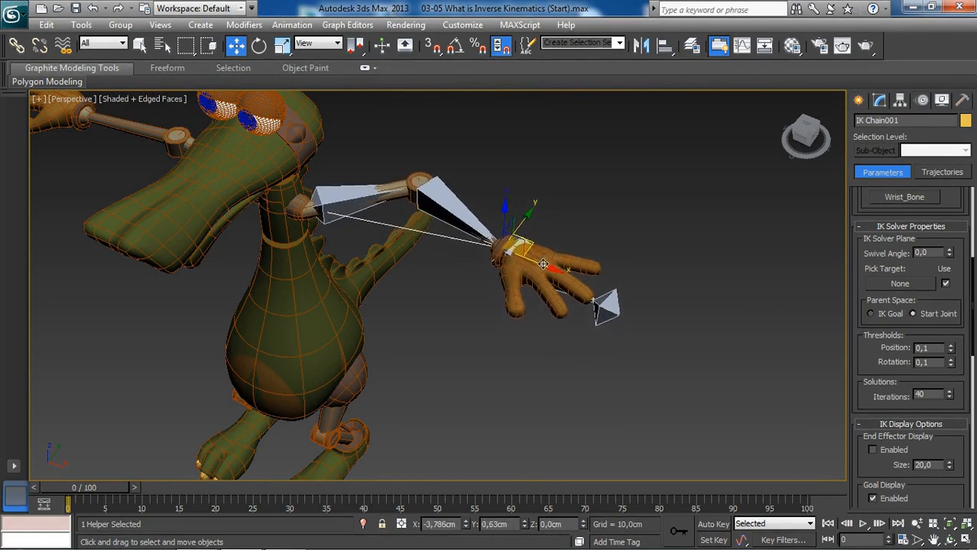